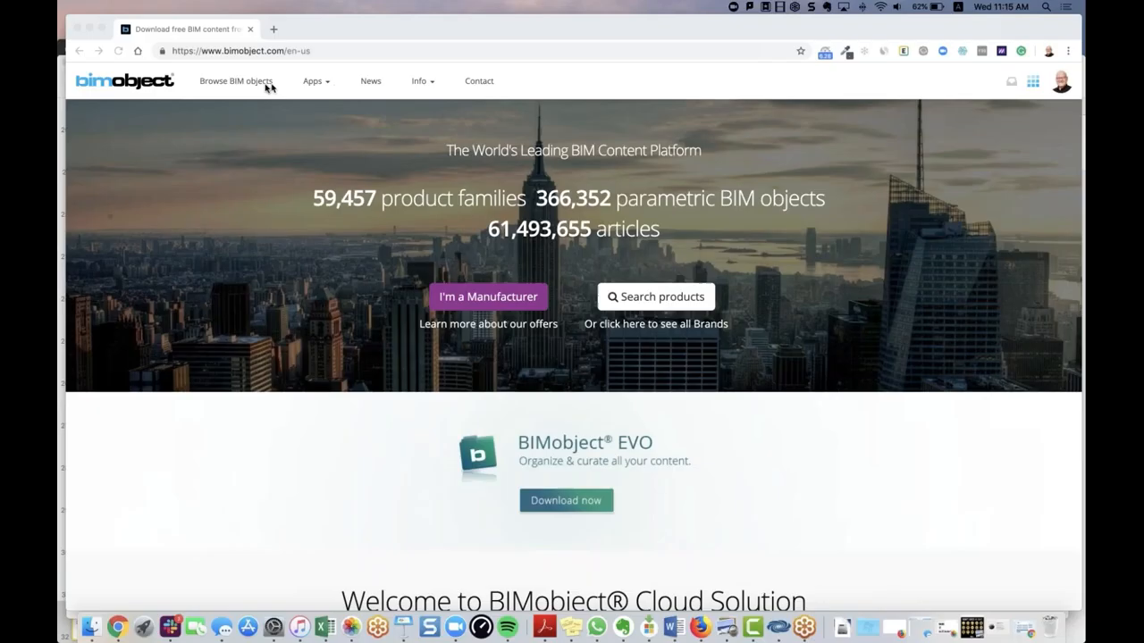
mouse_move(141, 19)
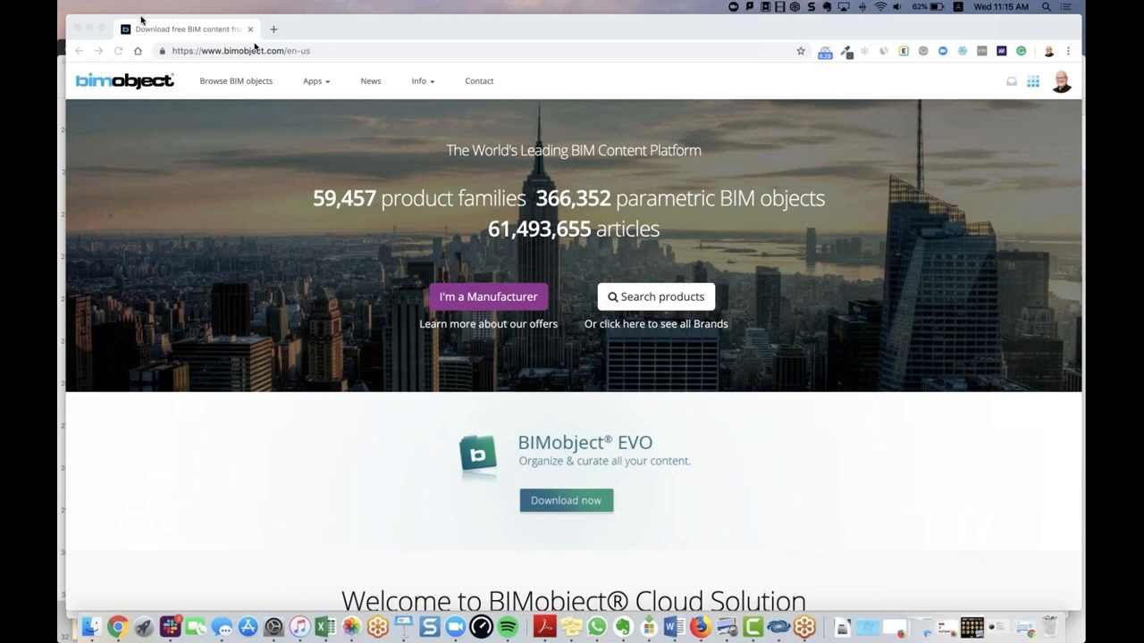
mouse_move(558, 32)
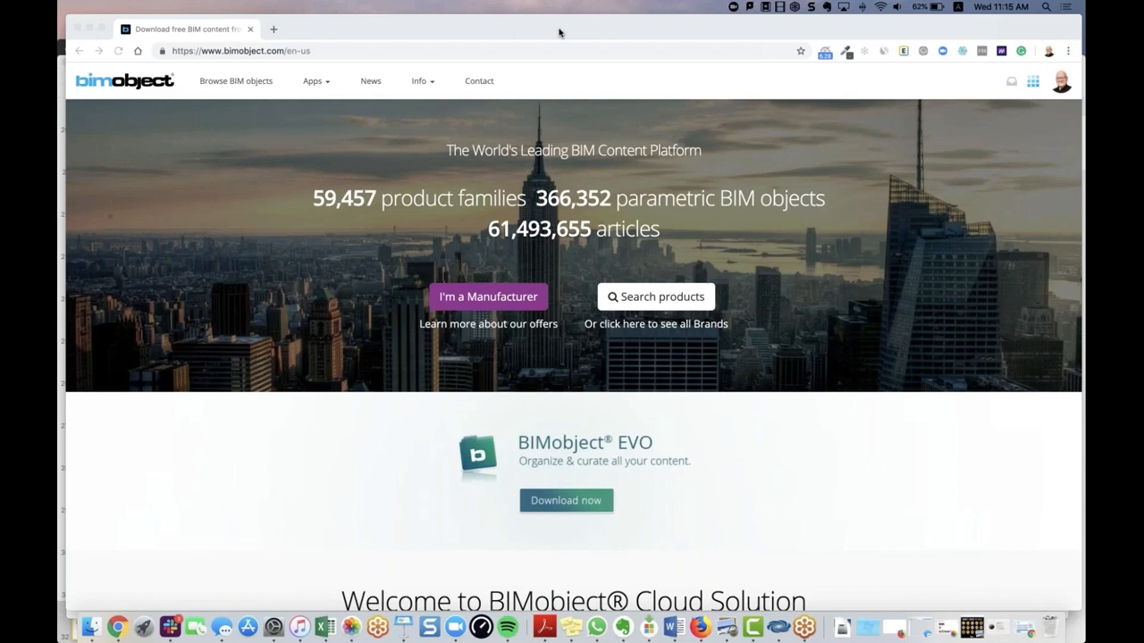
mouse_move(339, 86)
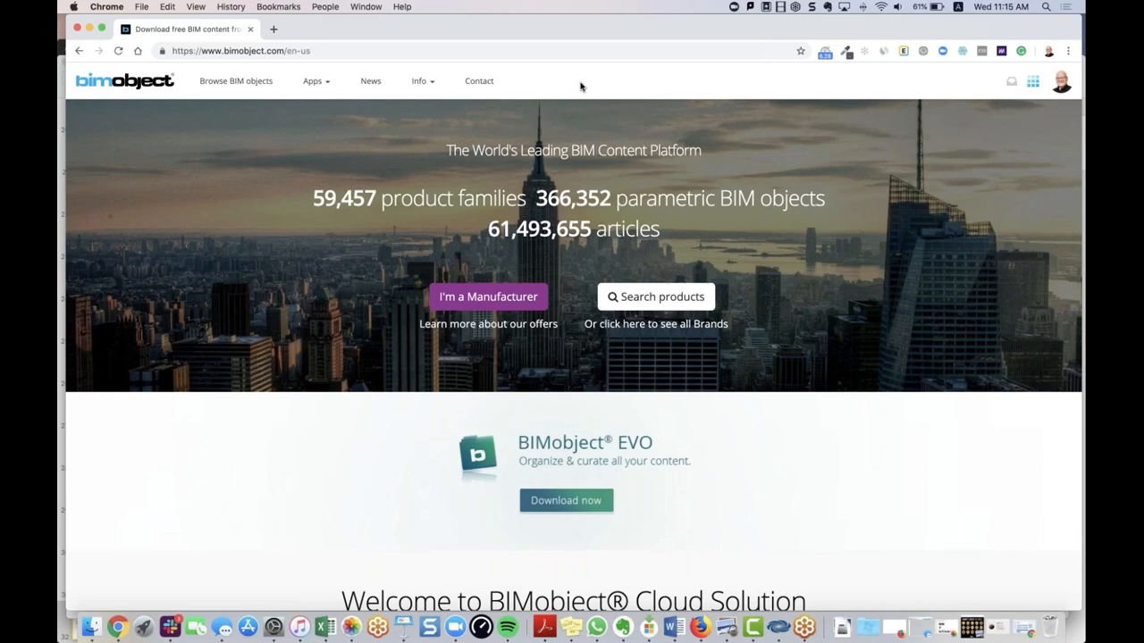
mouse_move(659, 300)
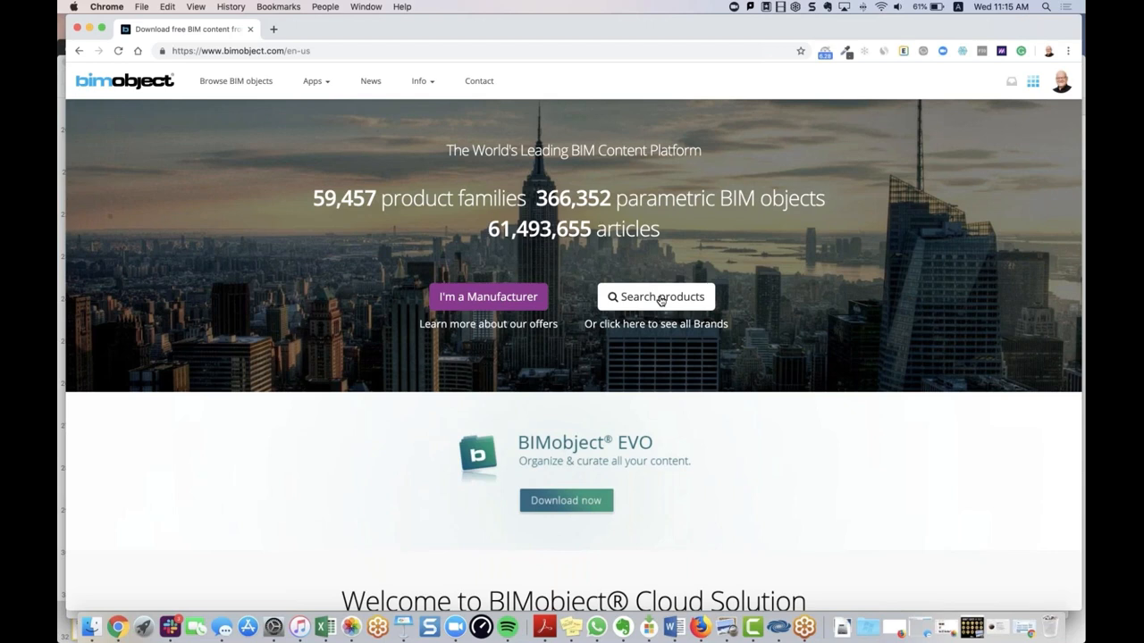
- Go to the product catalogue via Search products on the bimobject.com home page
click(654, 297)
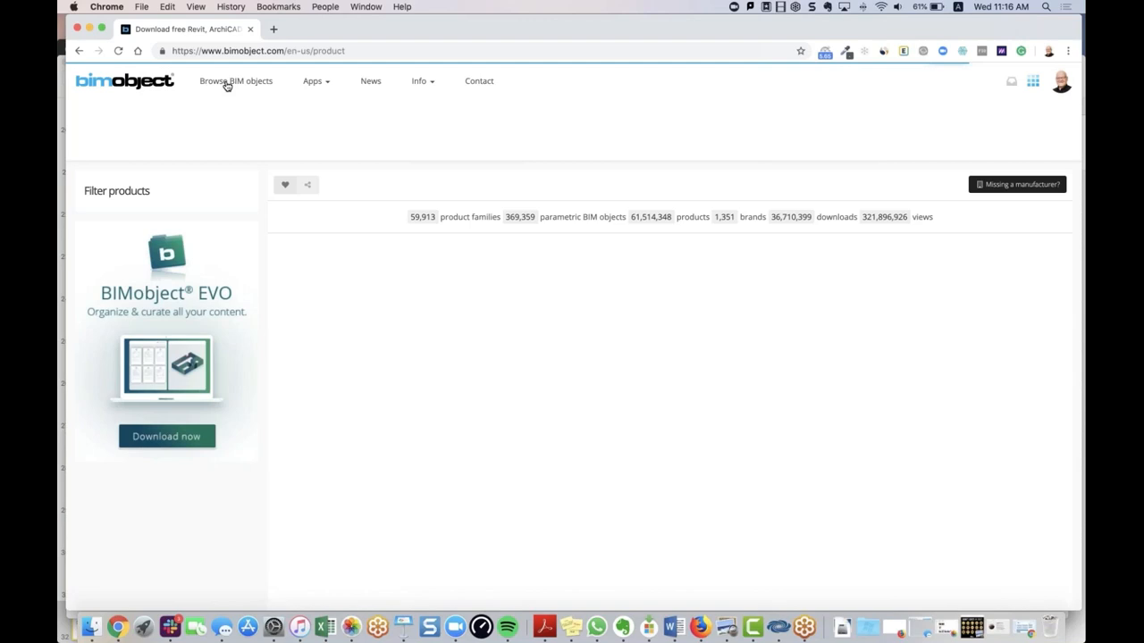
- Browse all BIM objects so the search bar, category icons and product grid load
click(236, 80)
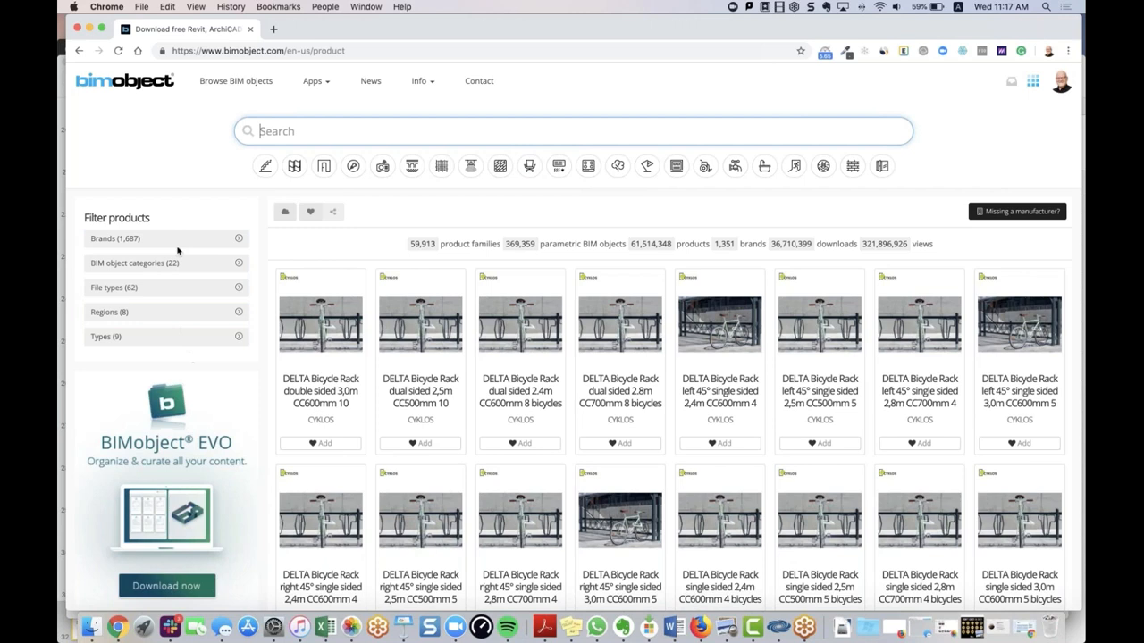
mouse_move(185, 172)
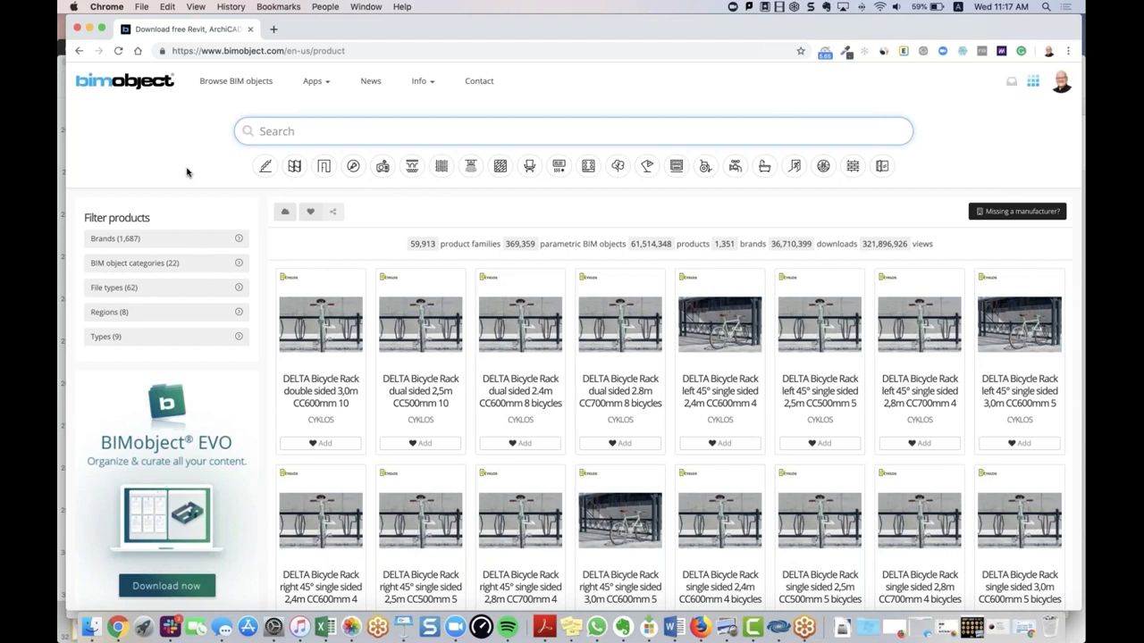
mouse_move(537, 182)
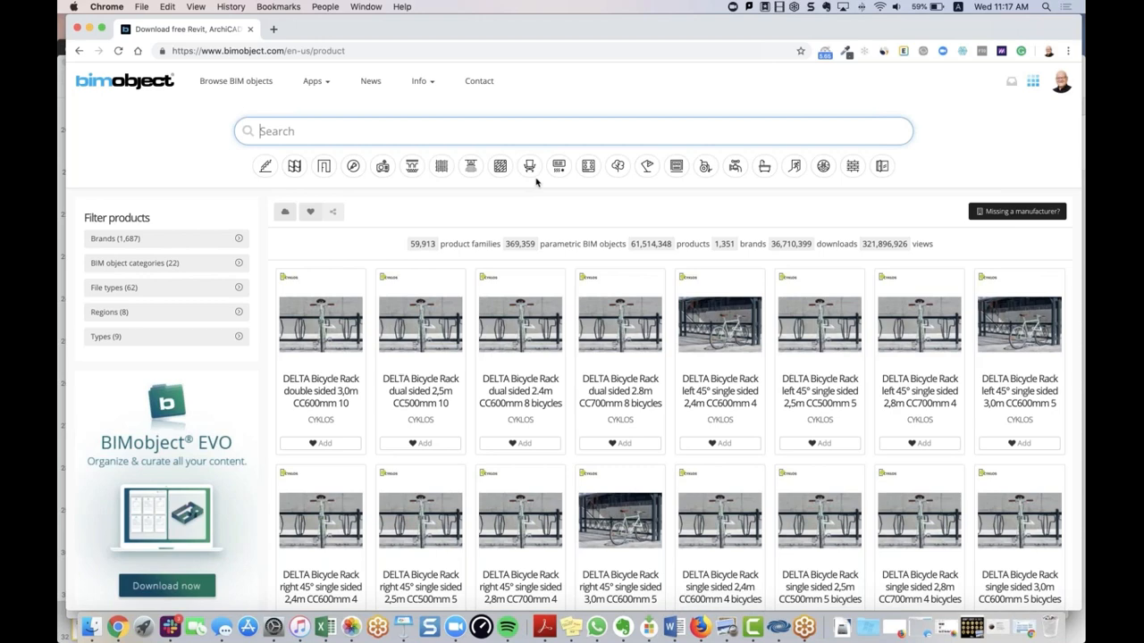
click(529, 166)
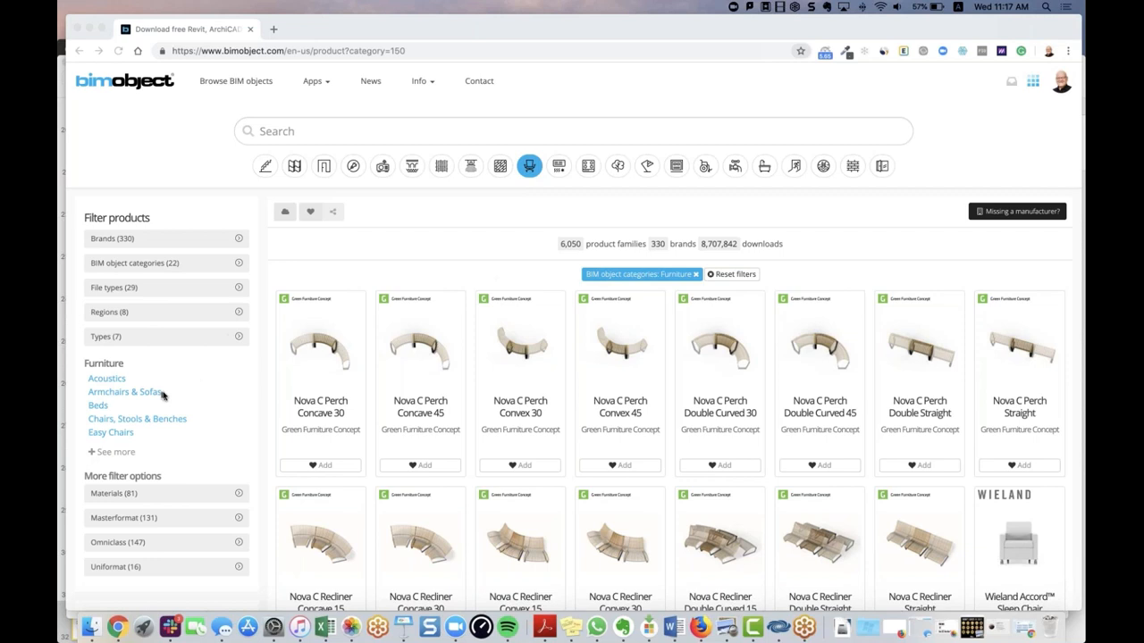
mouse_move(901, 224)
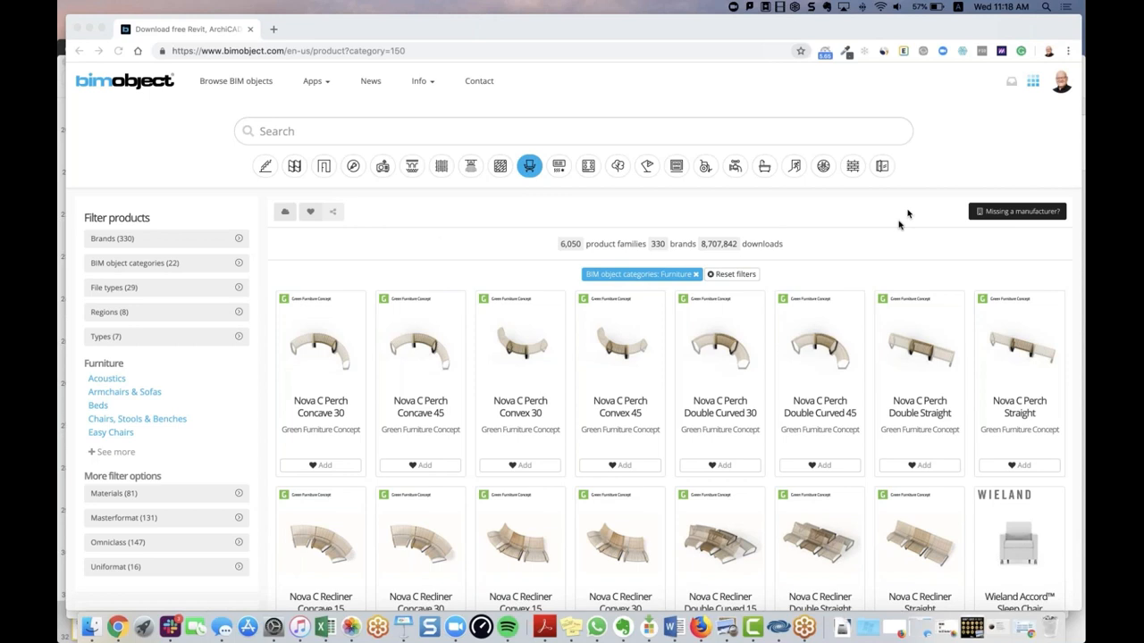
mouse_move(1058, 87)
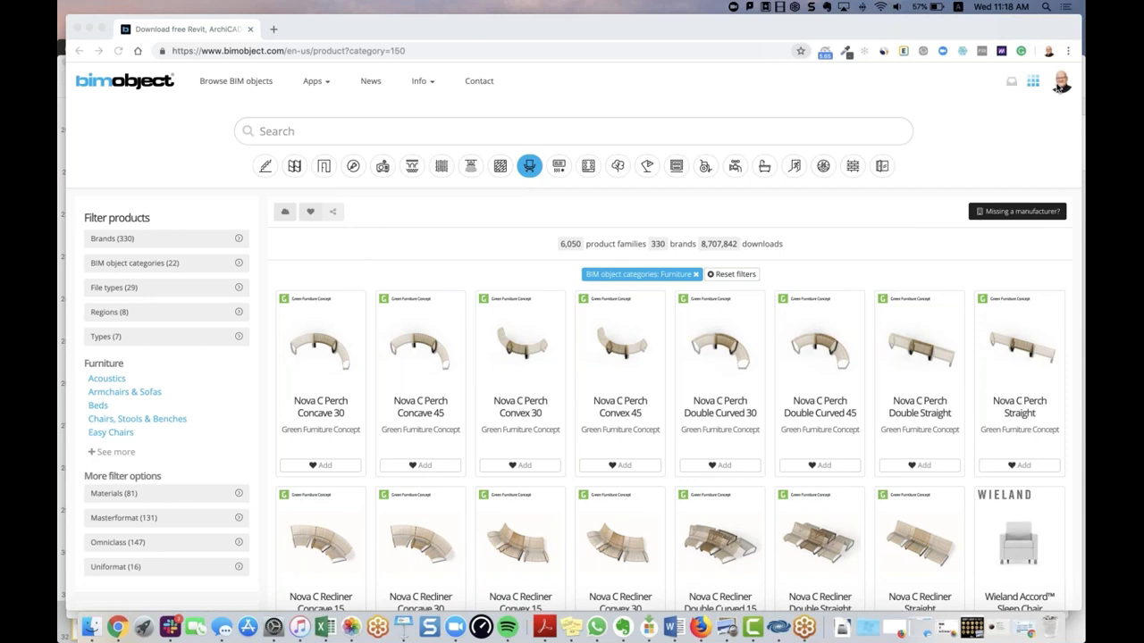
mouse_move(243, 8)
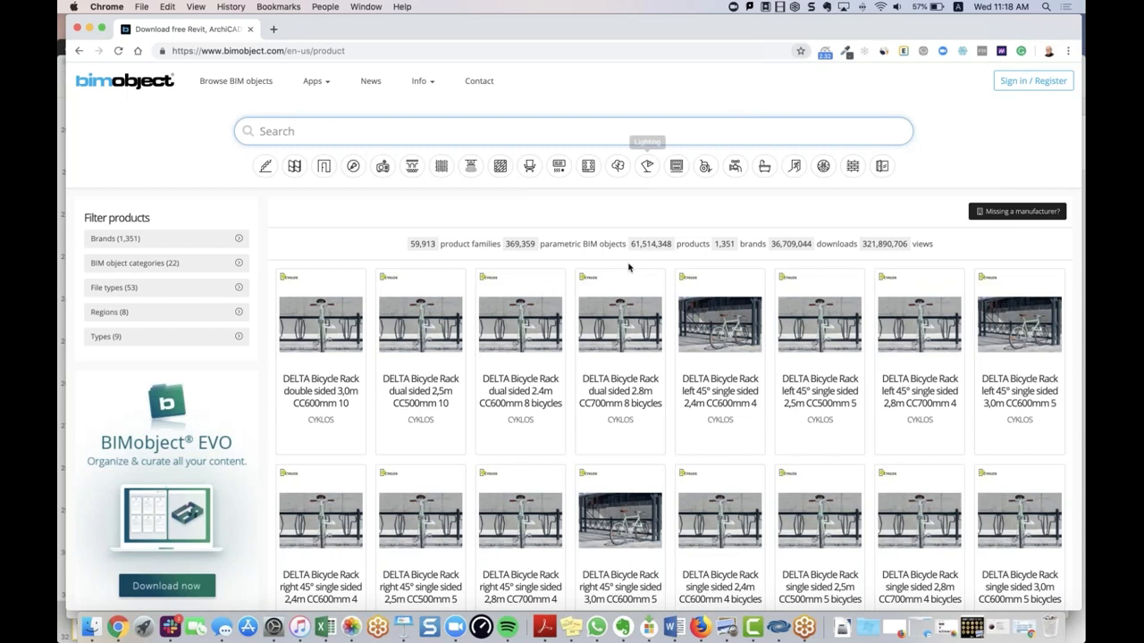
- Filter the catalogue to Furniture, then head to Sign In / Register
click(529, 165)
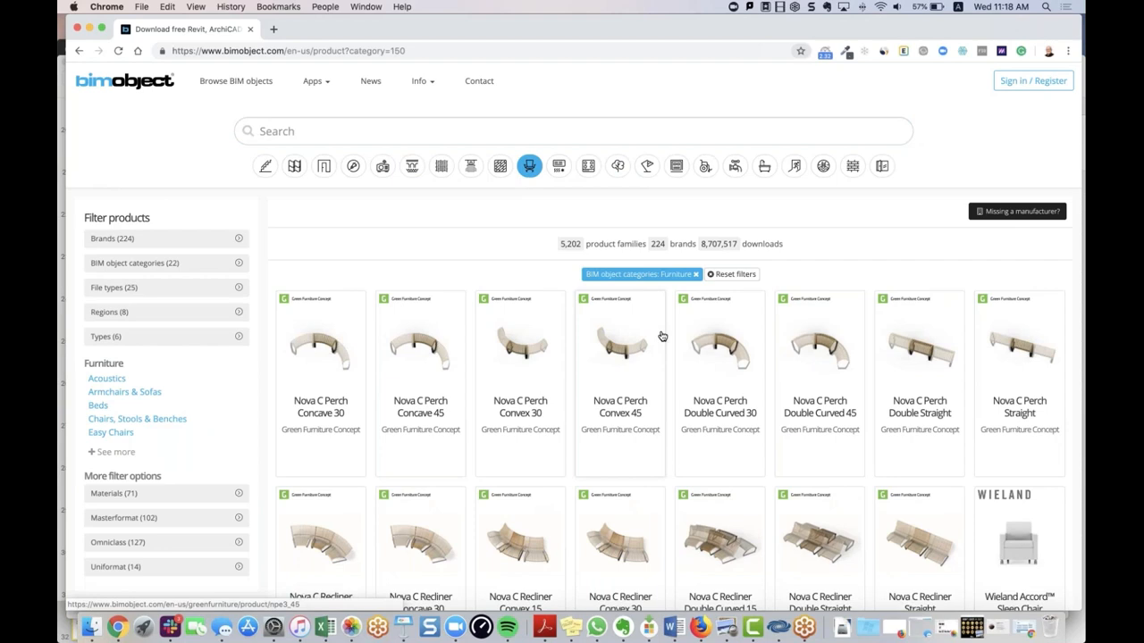
mouse_move(973, 84)
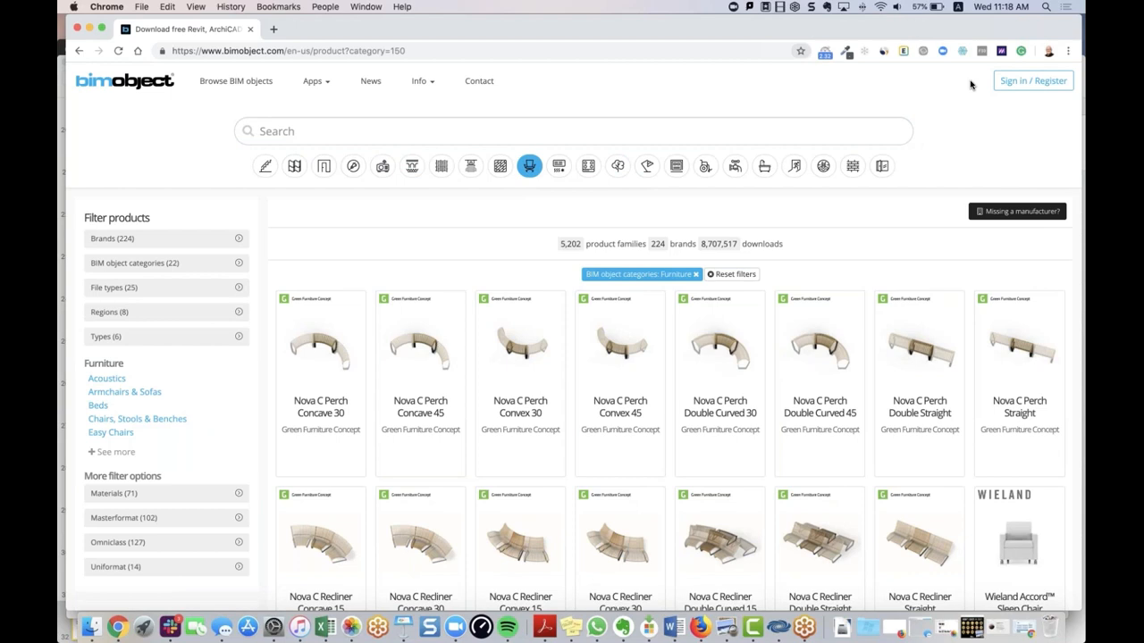
mouse_move(529, 348)
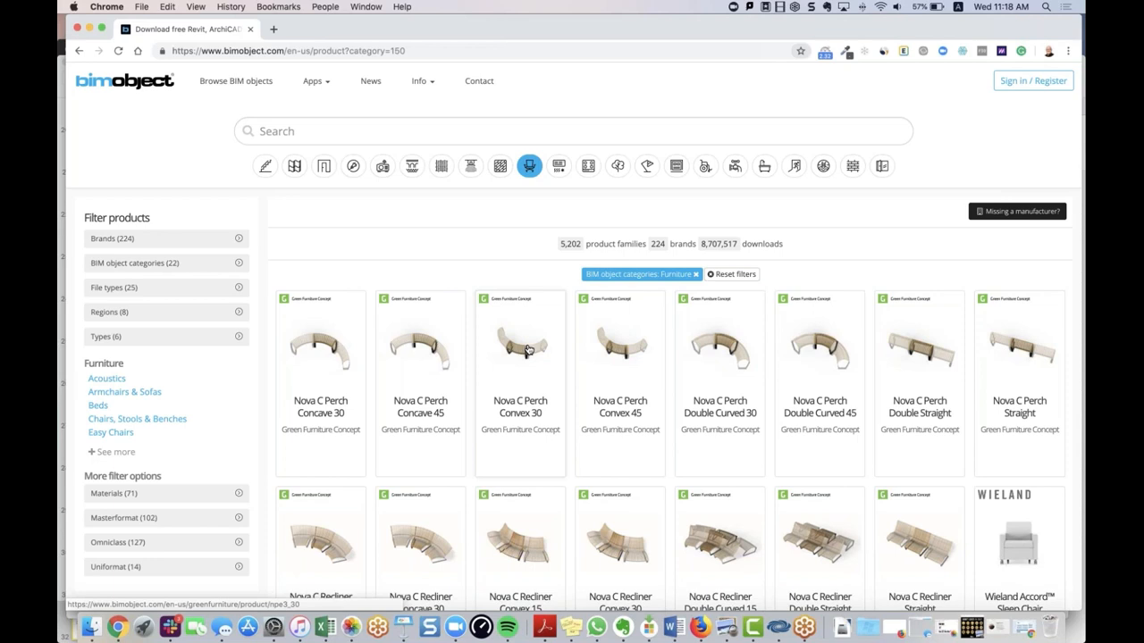
mouse_move(976, 100)
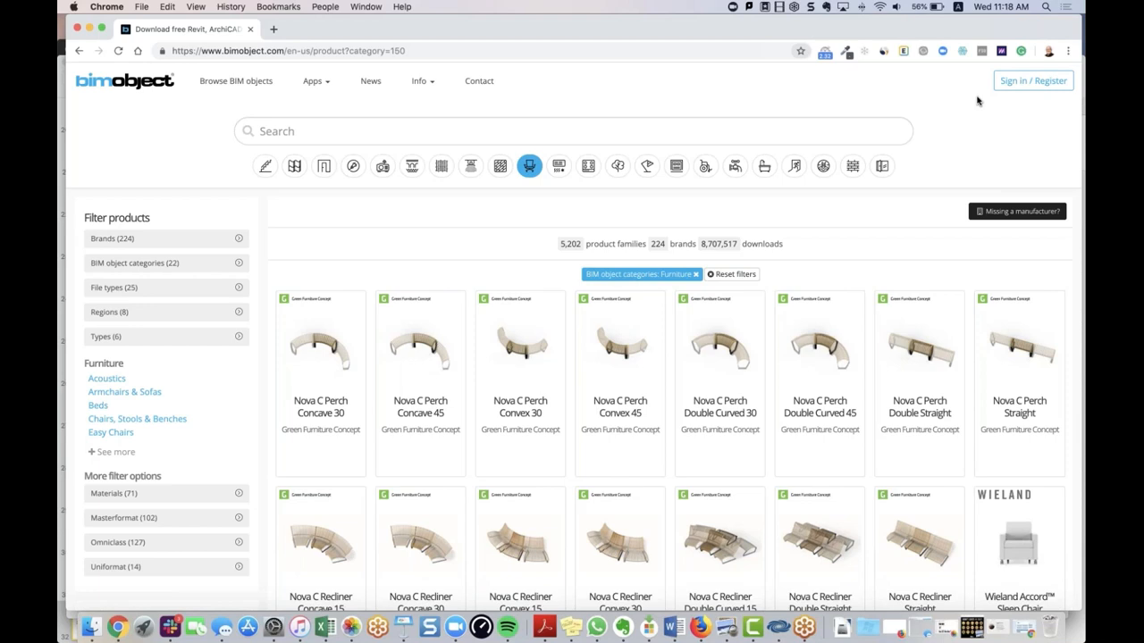
mouse_move(499, 222)
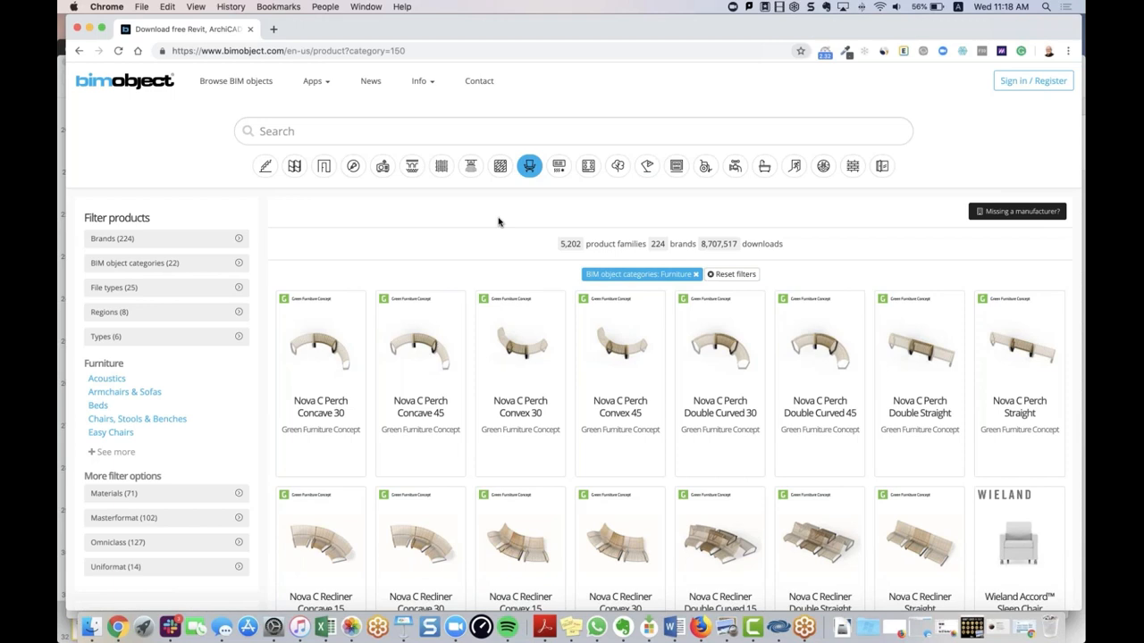
mouse_move(997, 132)
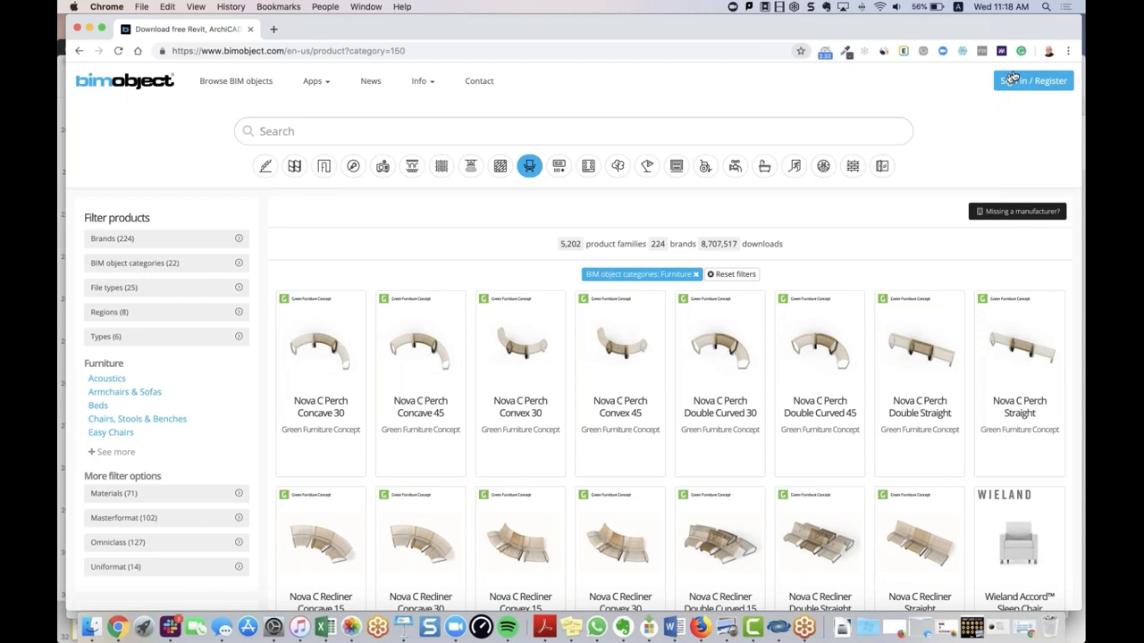
click(1033, 80)
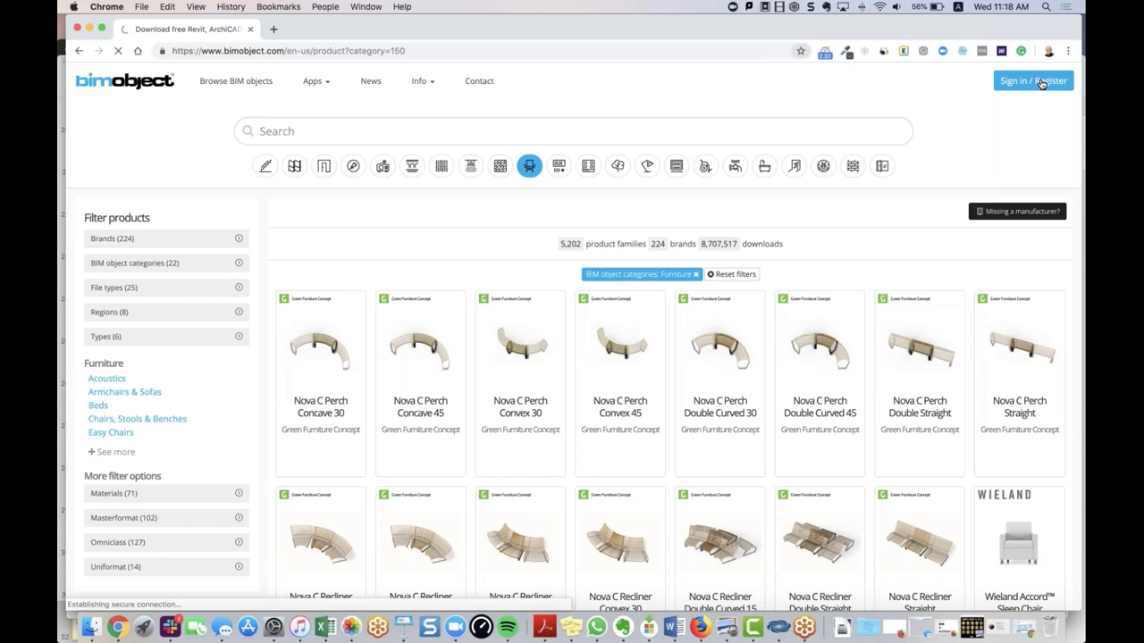
- Sign in to the BIMobject account with the saved email credentials and return to the catalogue
click(1033, 81)
text(stevi)
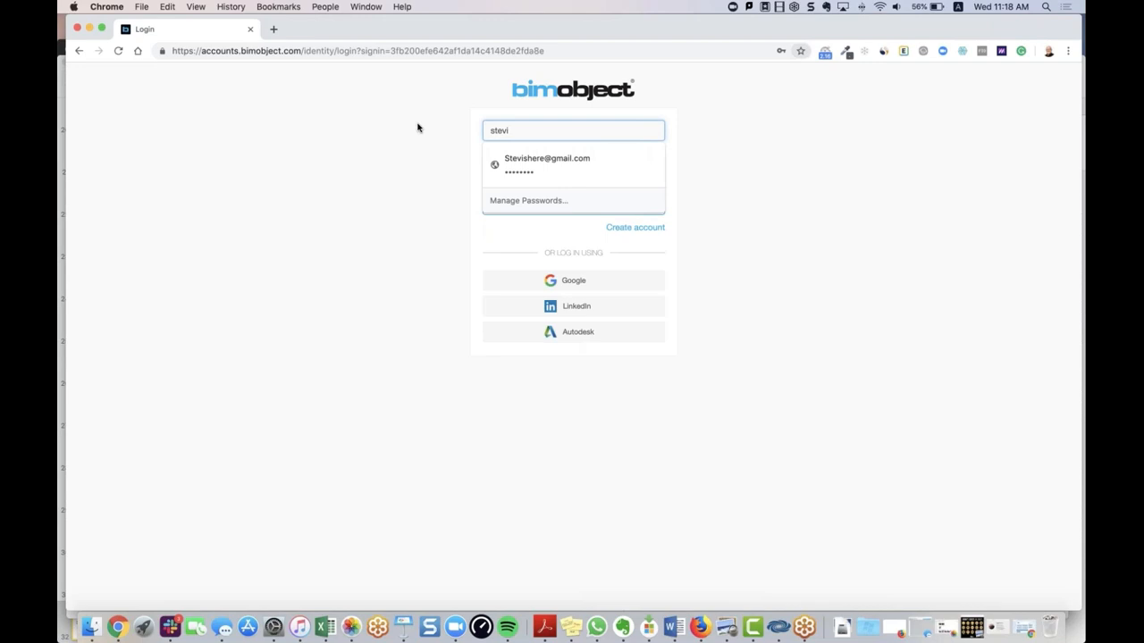
click(547, 165)
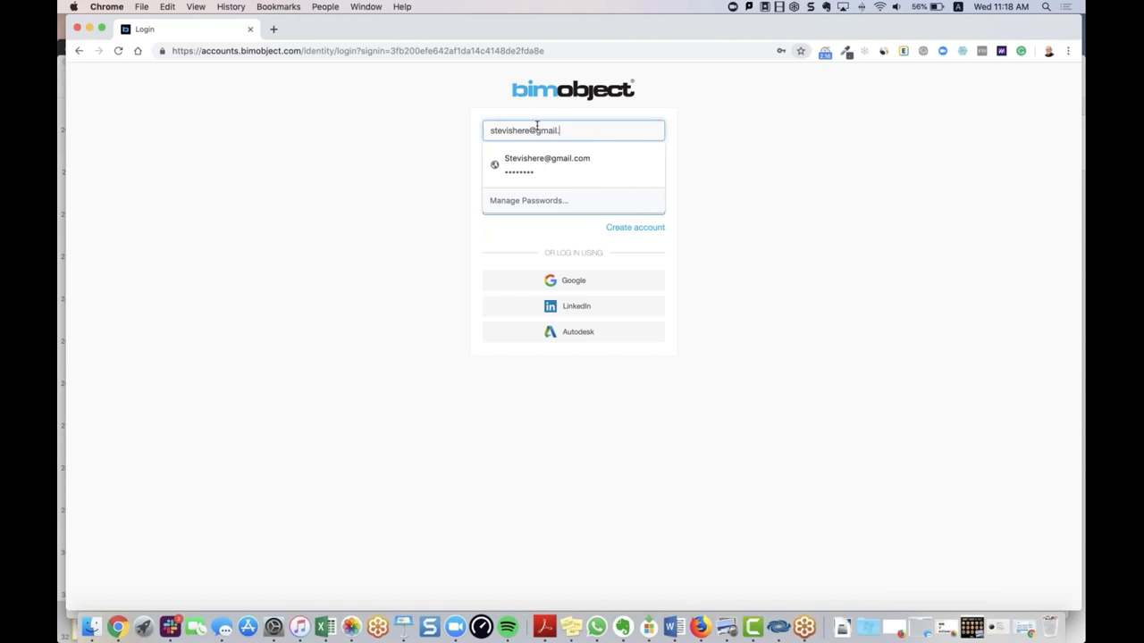
click(547, 165)
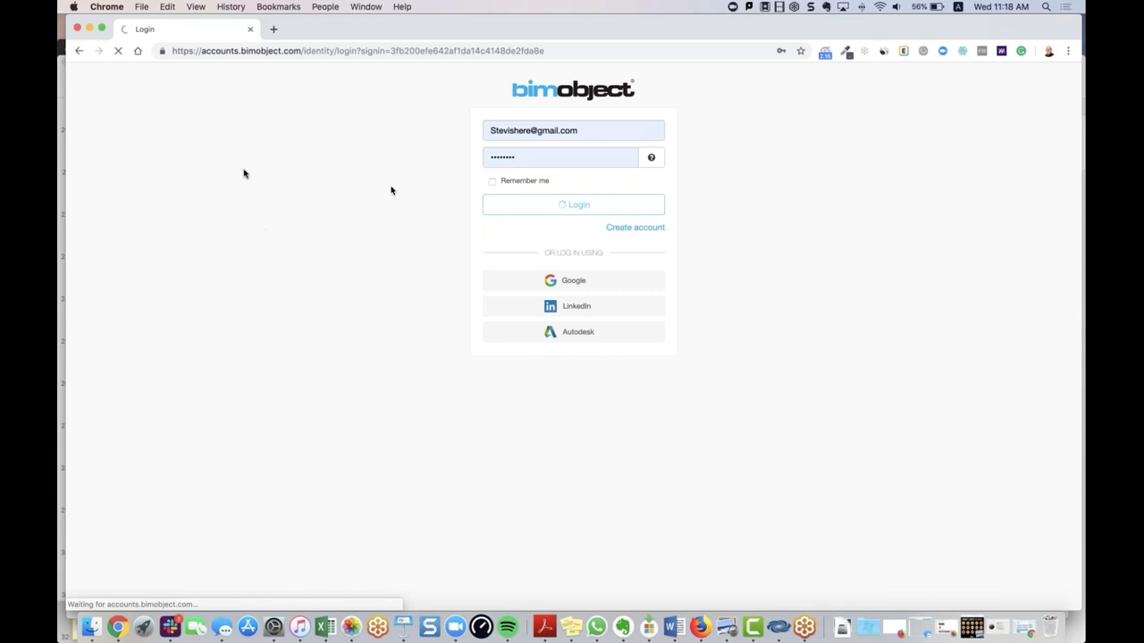
click(572, 204)
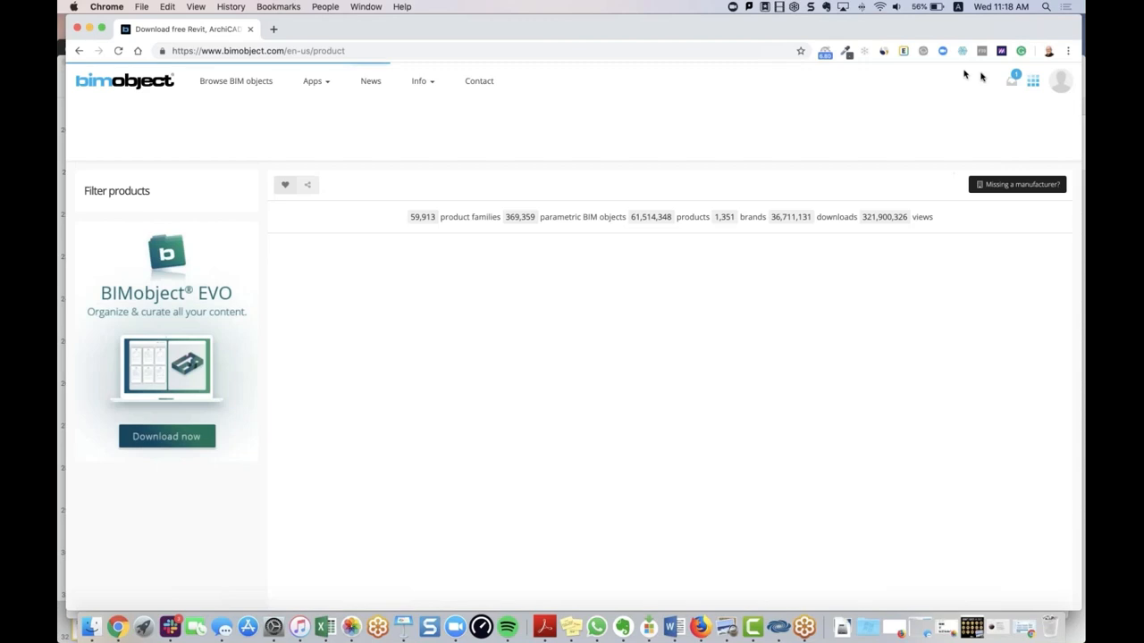
- View BIMobject Mail's BIMgym Tooling inbox and read the Filetype request message
click(822, 167)
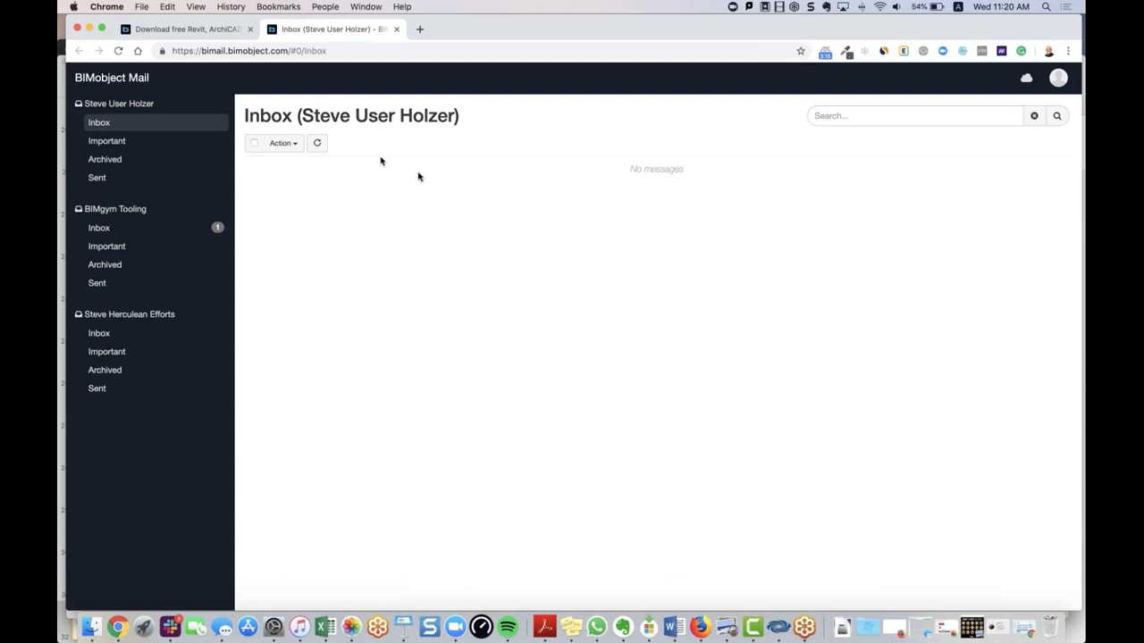
click(100, 227)
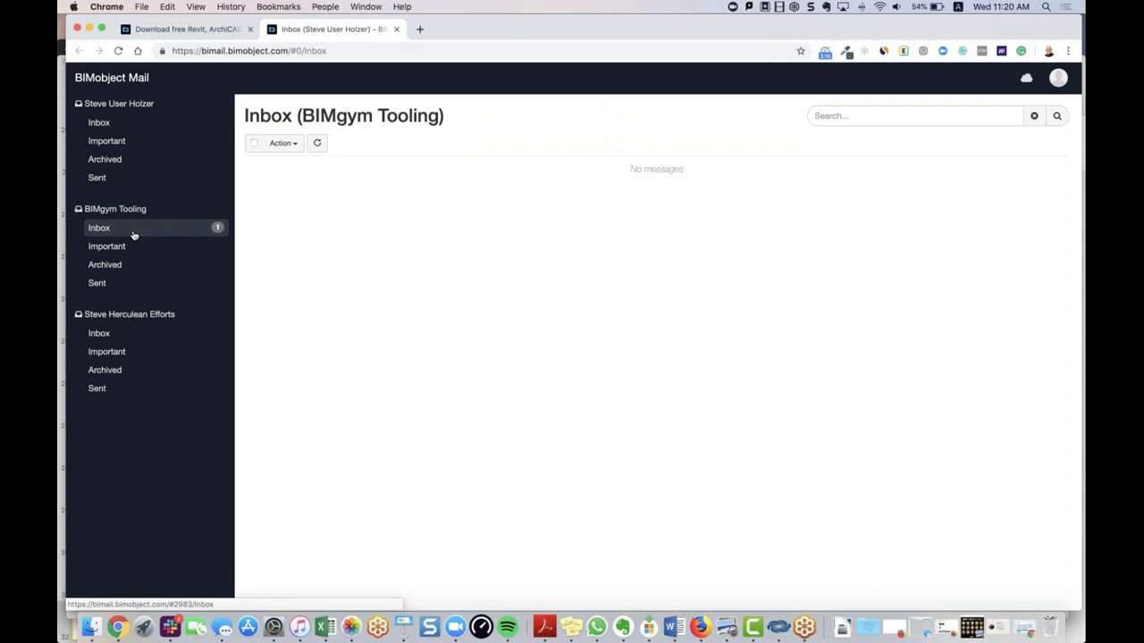
click(99, 227)
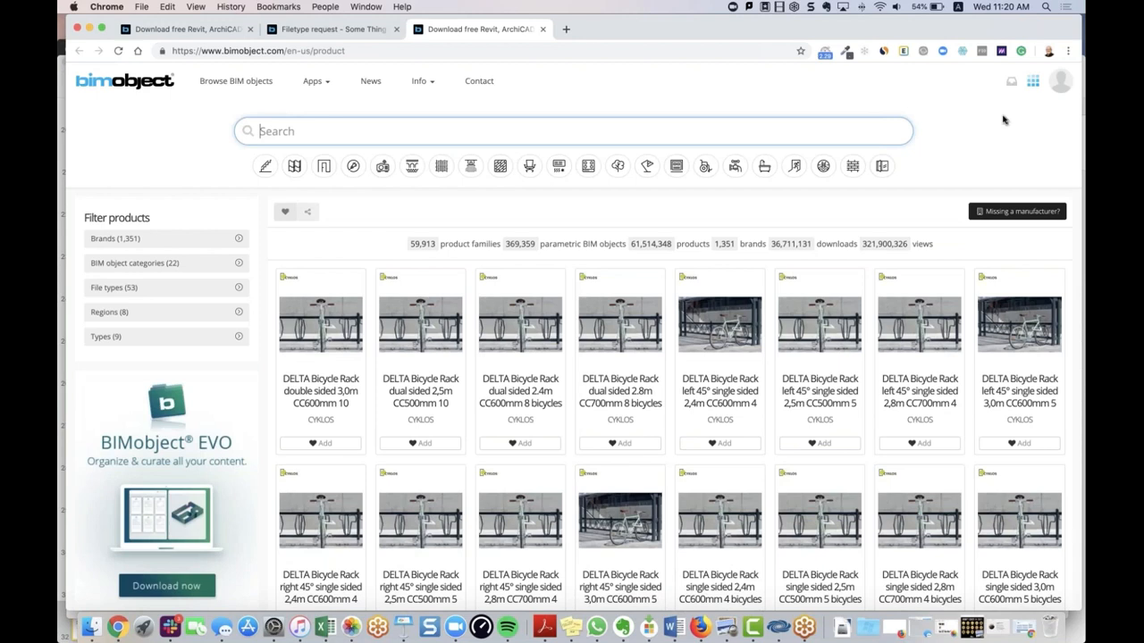
mouse_move(1022, 136)
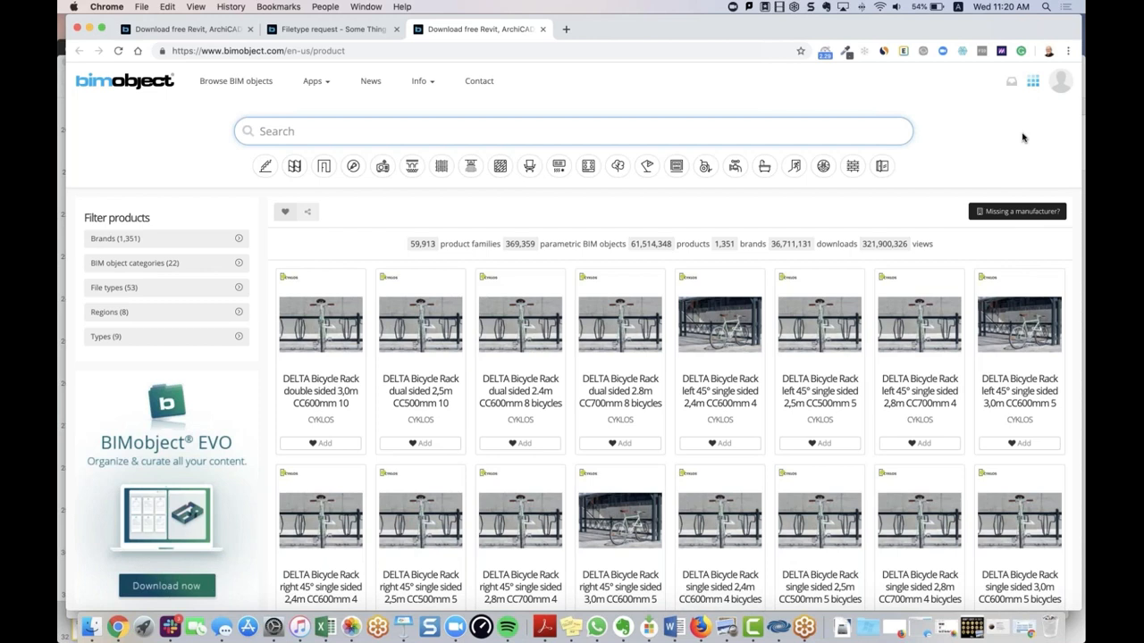
- Limit the catalogue to the Furniture category and bring up the File types filter
click(1033, 82)
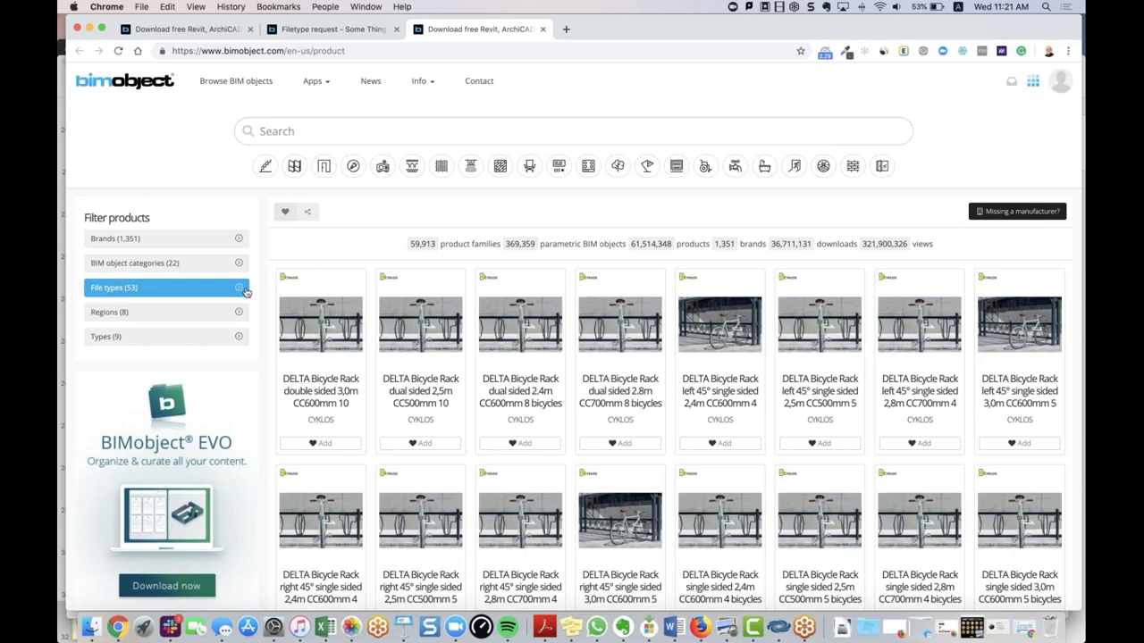
click(529, 166)
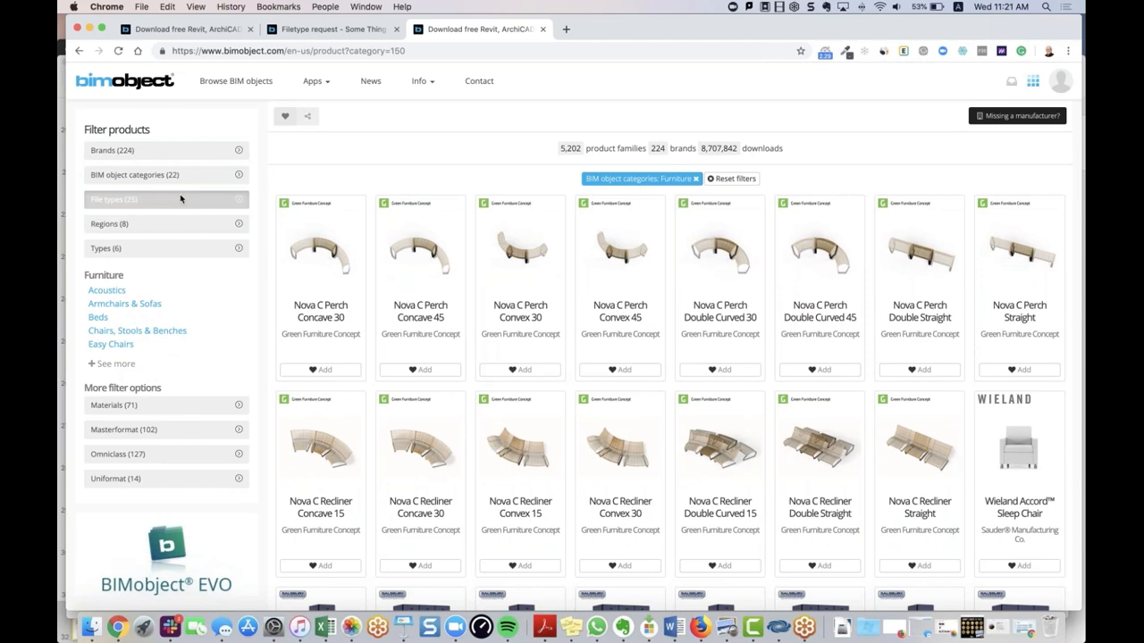
click(164, 200)
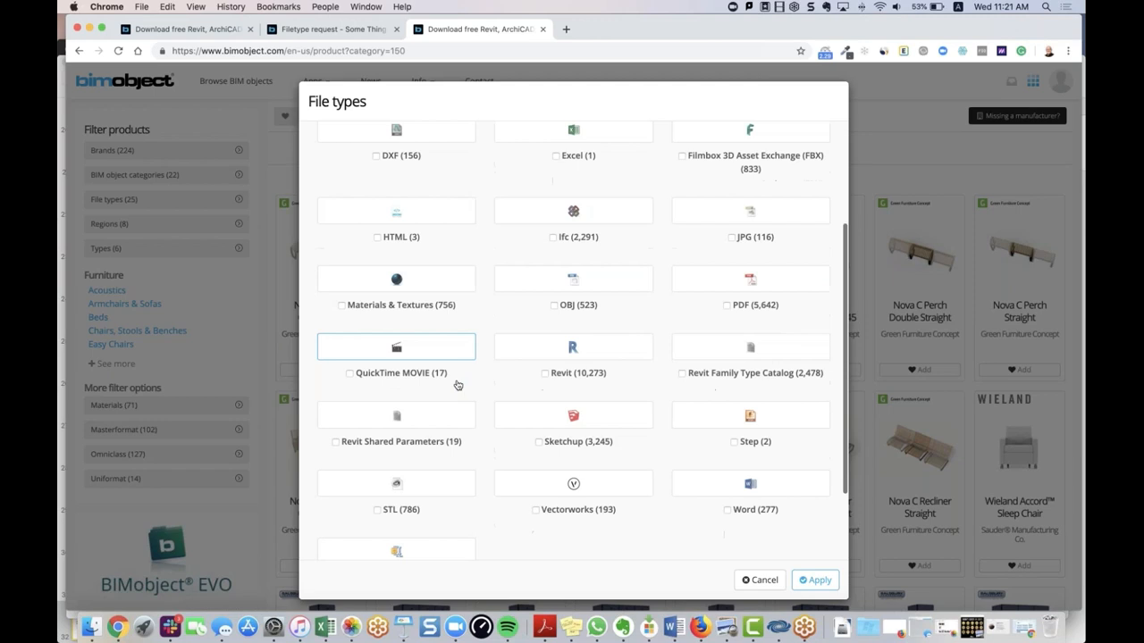
- Filter to AutoCAD and Revit files in Masterformat 10 11 00 Visual Display Units, leaving three products
scroll(up, 3)
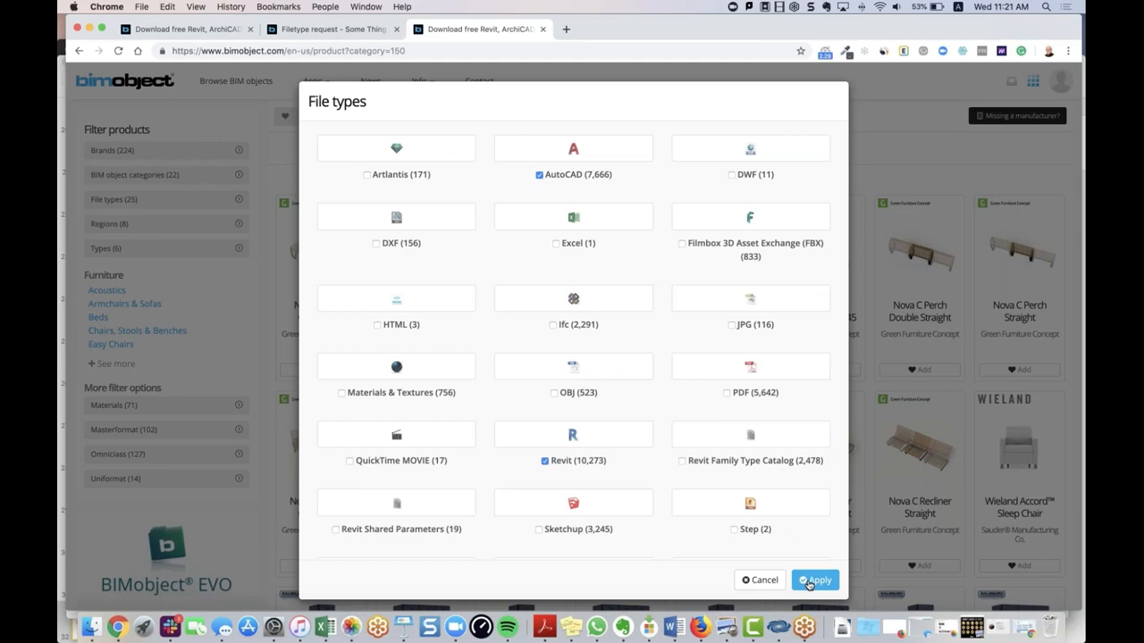
click(815, 579)
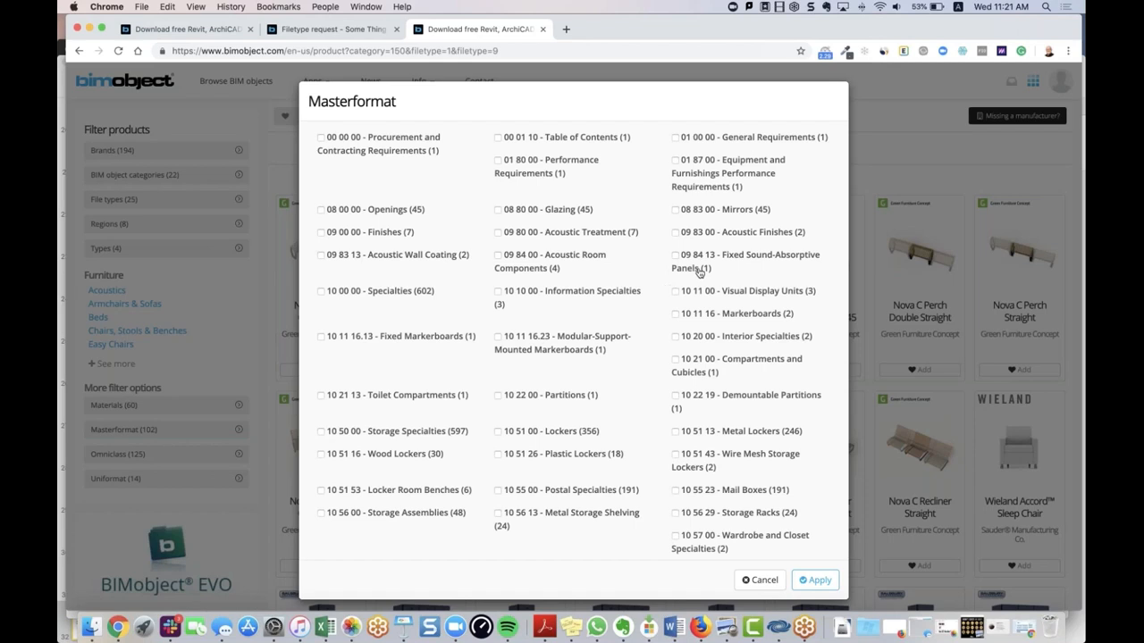
click(815, 579)
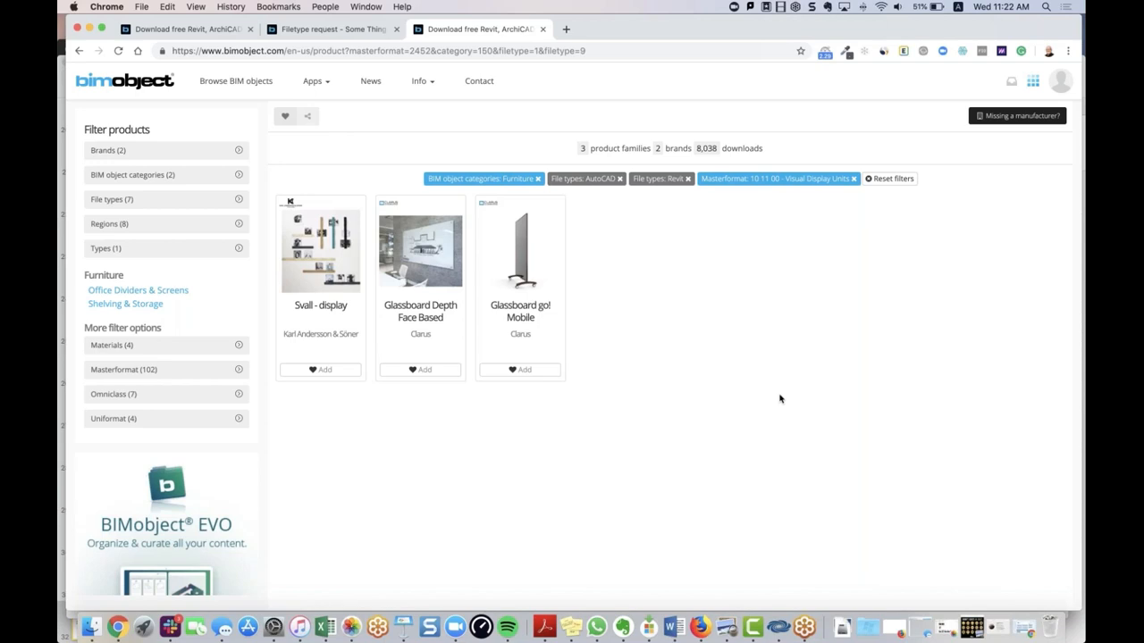
mouse_move(295, 368)
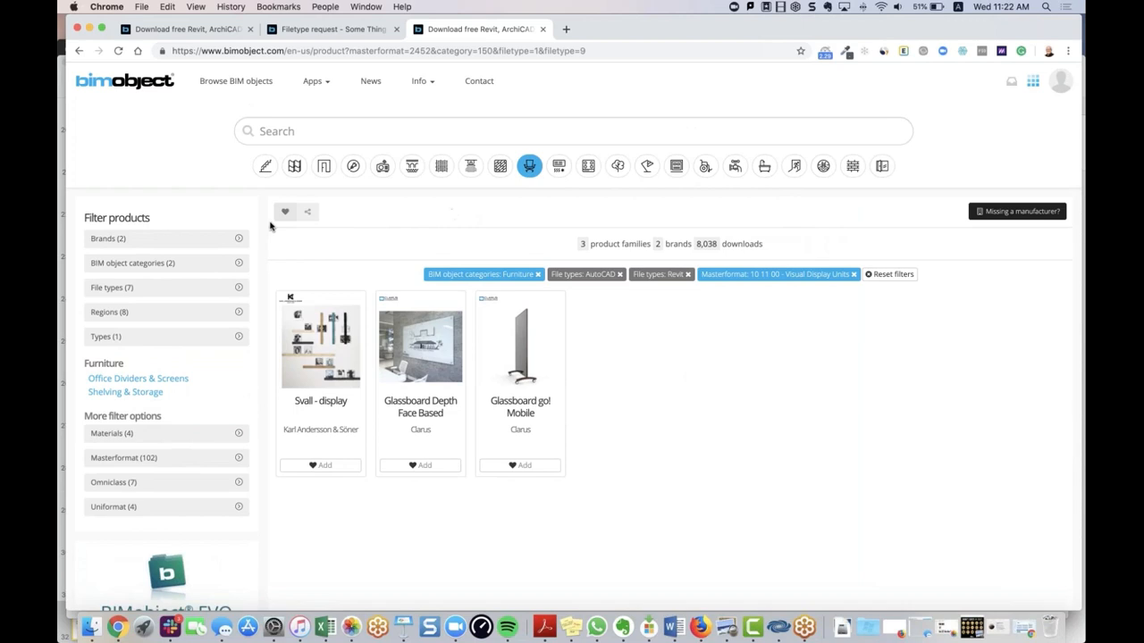
mouse_move(286, 213)
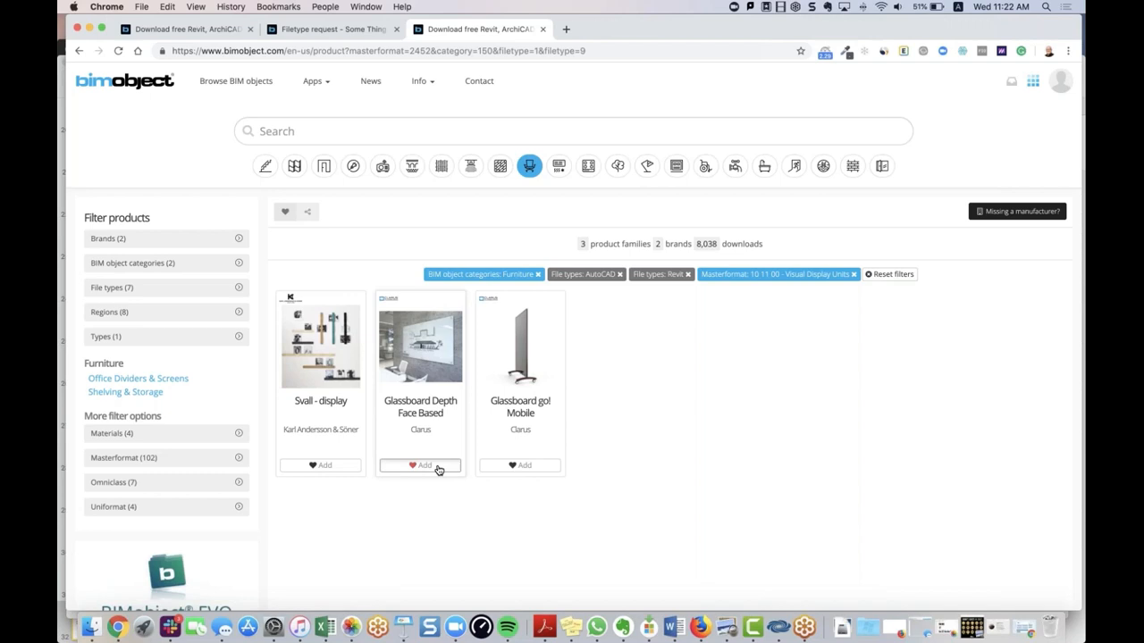
- Add Glassboard Depth Face Based to My BIMboard with the heart button
click(420, 464)
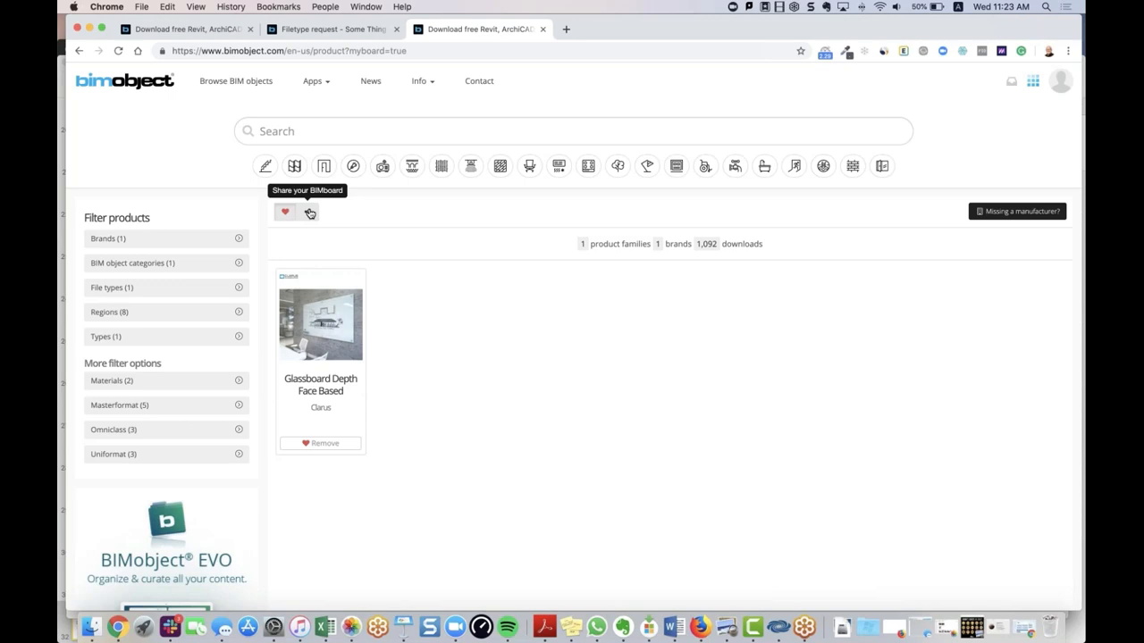
mouse_move(514, 463)
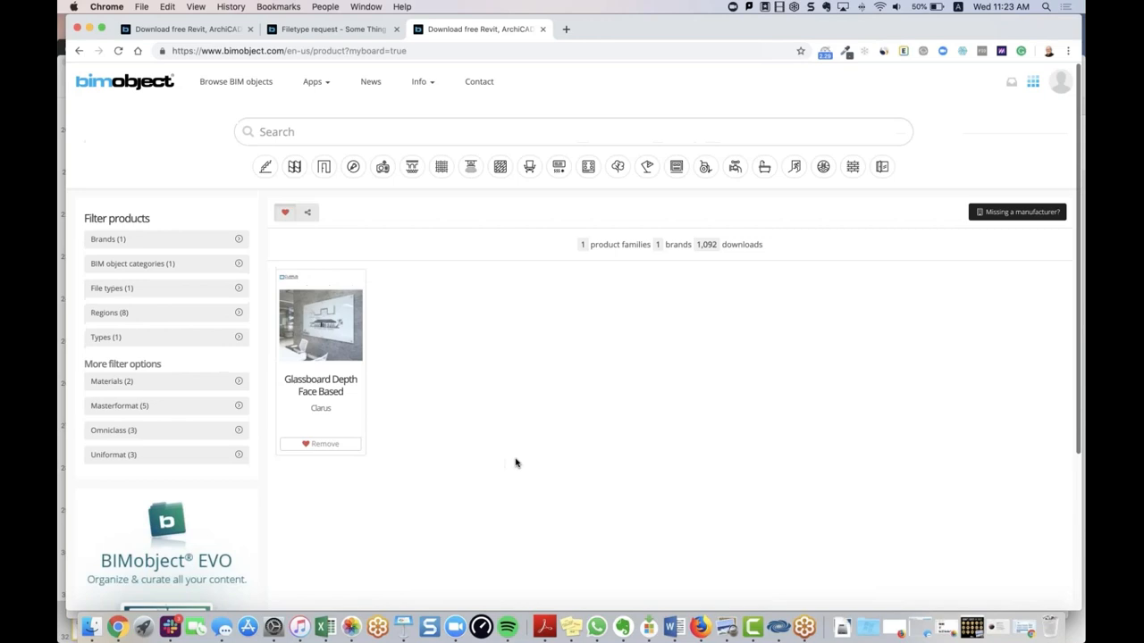
mouse_move(944, 206)
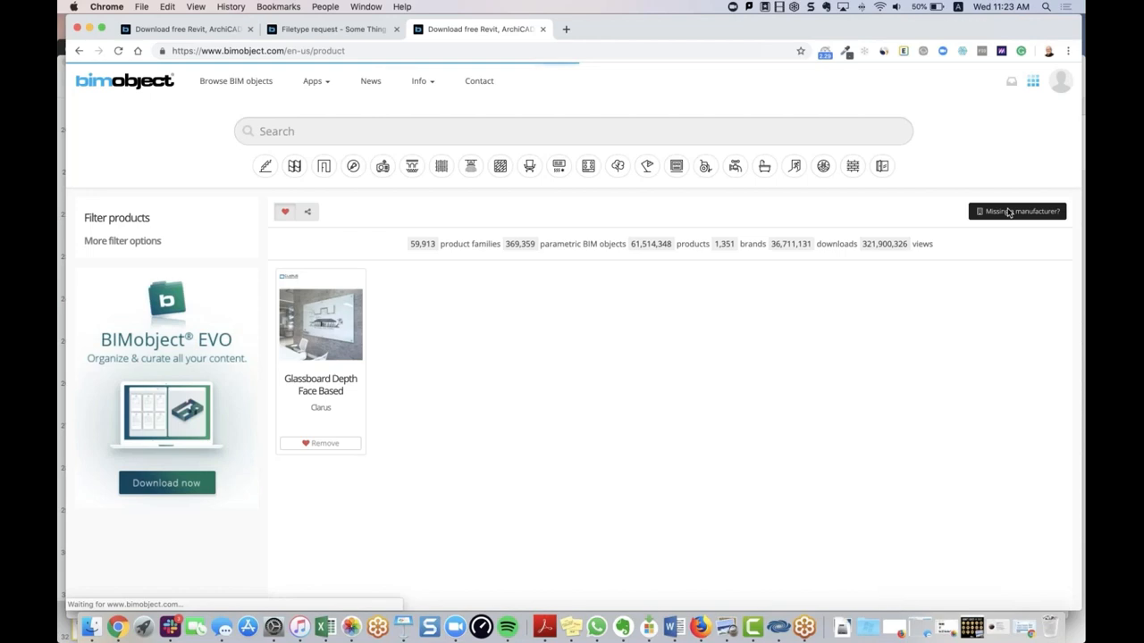
click(1017, 211)
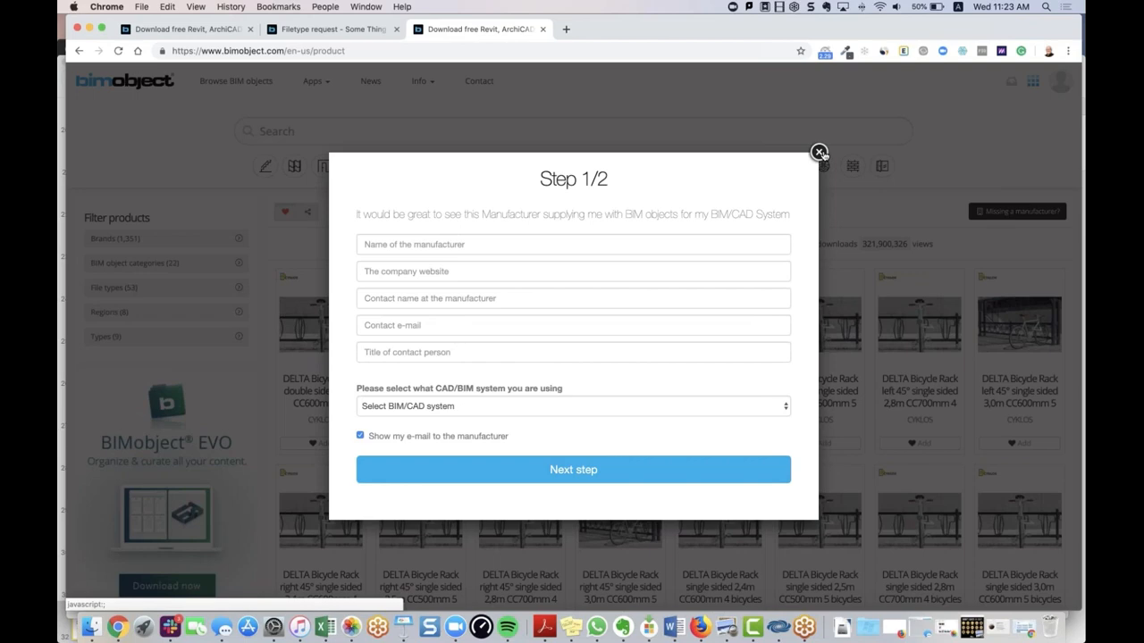
click(819, 152)
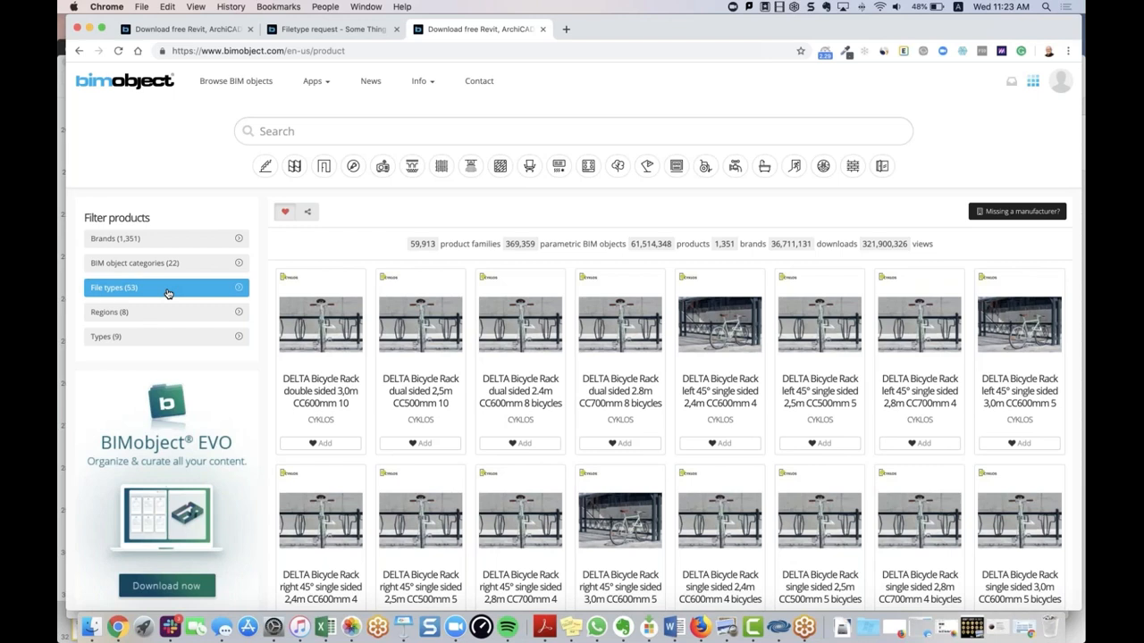
- Search 'jeld' and pick the JELD-WEN brand to reach the EpicVue Clad French Inswing 2-Panel Patio Door
click(165, 286)
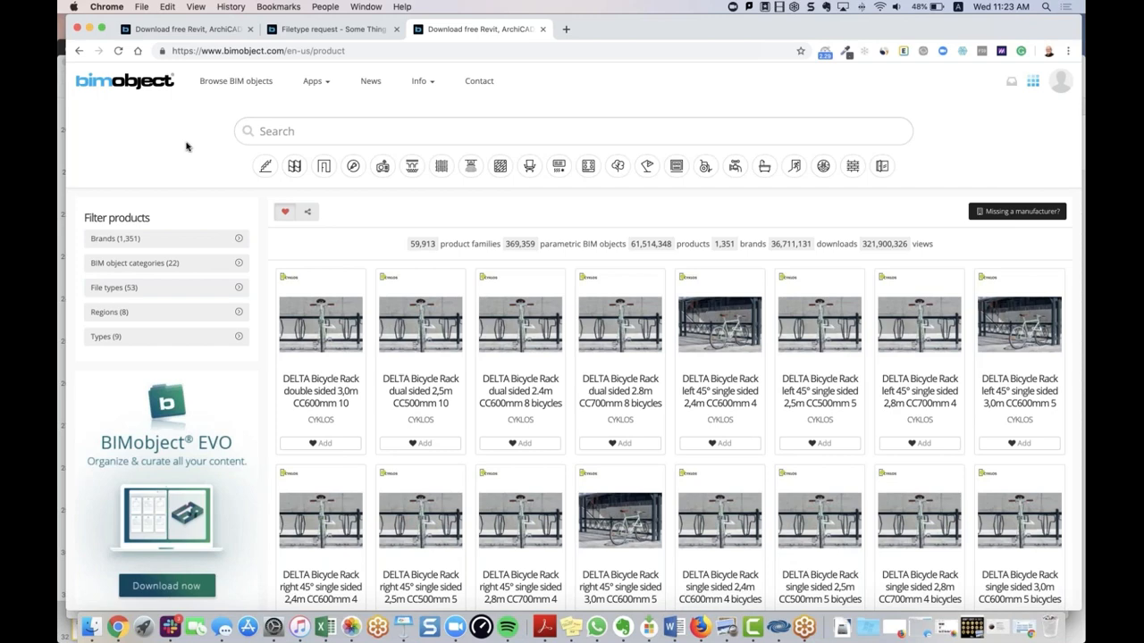
text(jel)
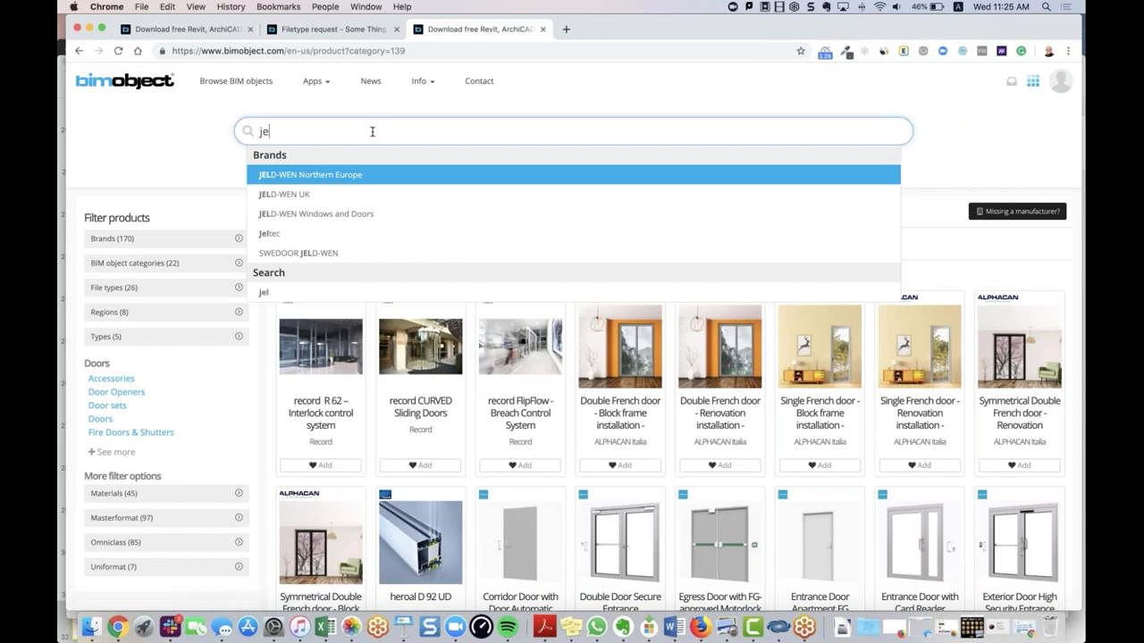
text(fu)
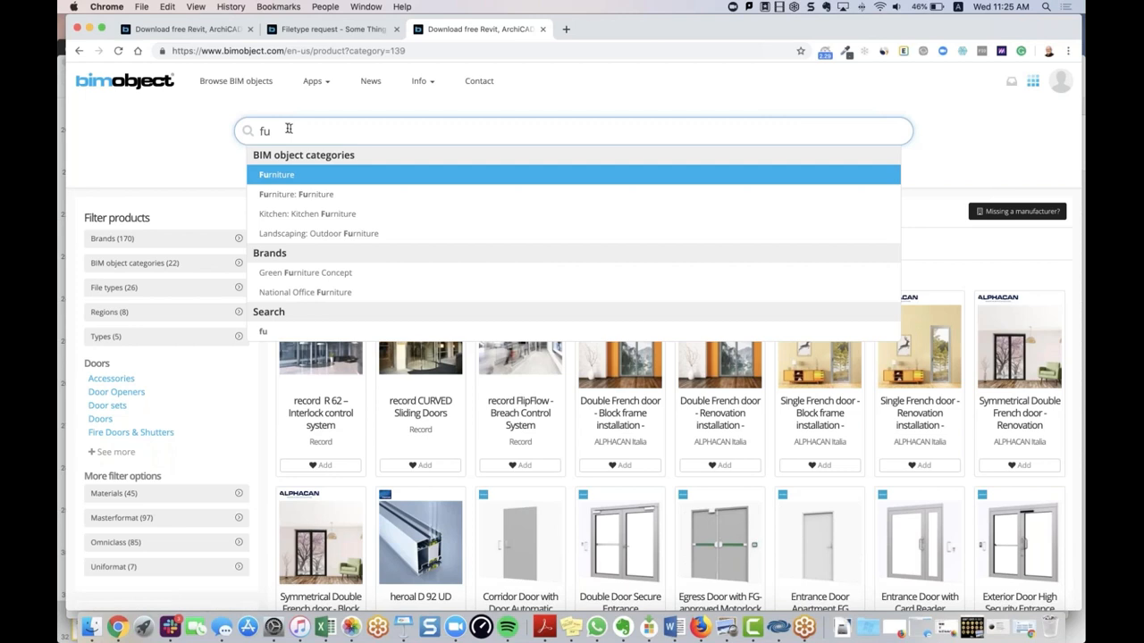
mouse_move(272, 330)
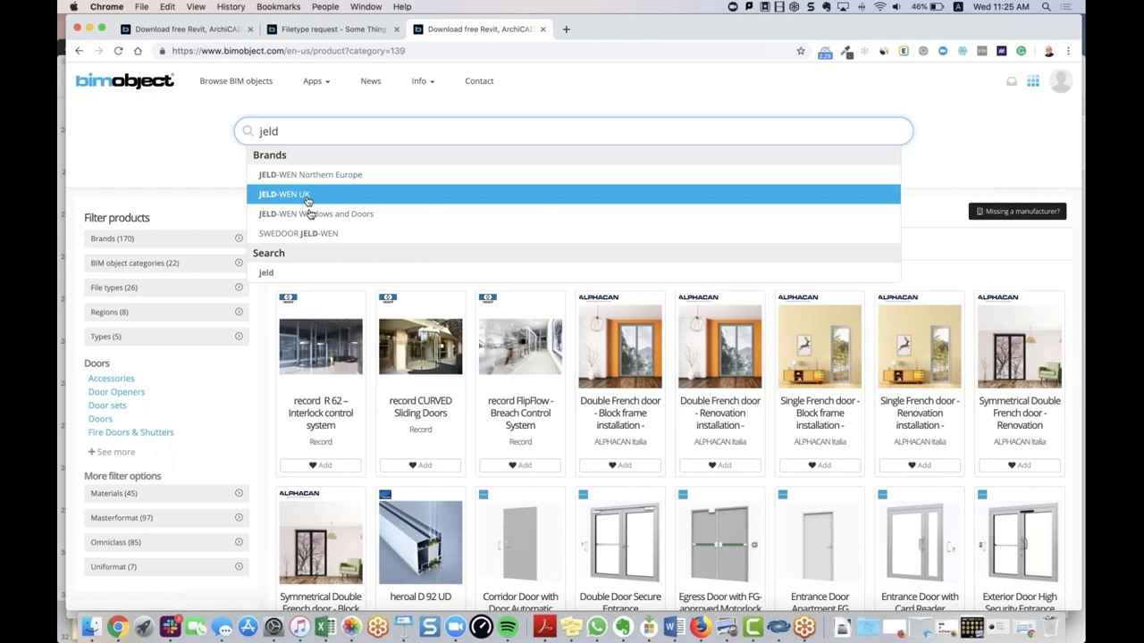
click(284, 193)
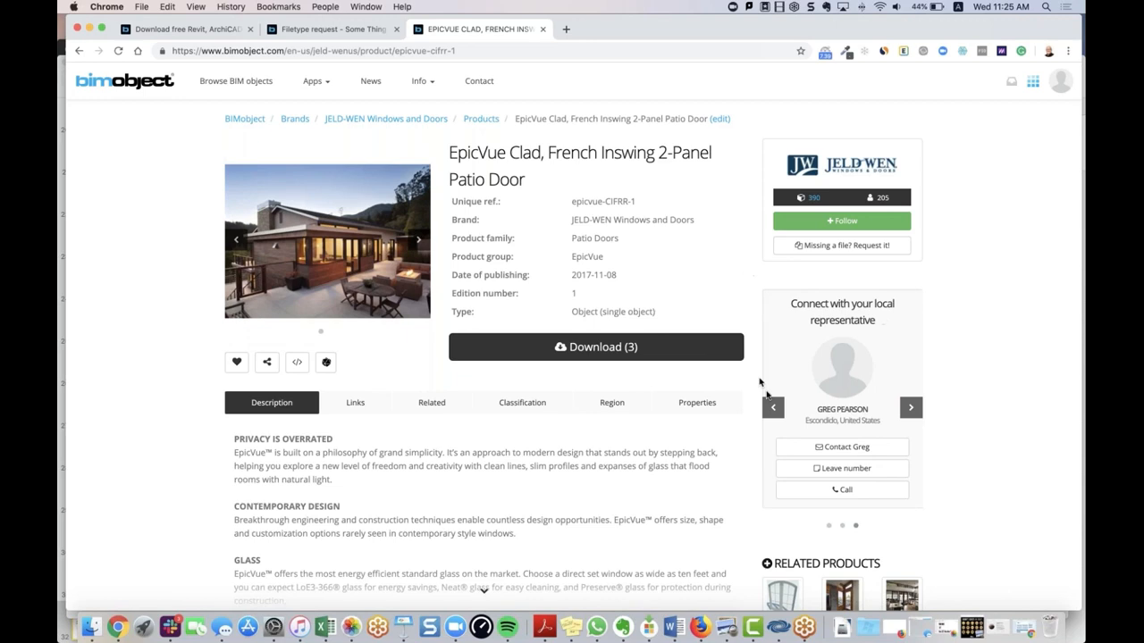
- Browse the local representative carousel and start a Contact message to the JELD-WEN rep
click(418, 239)
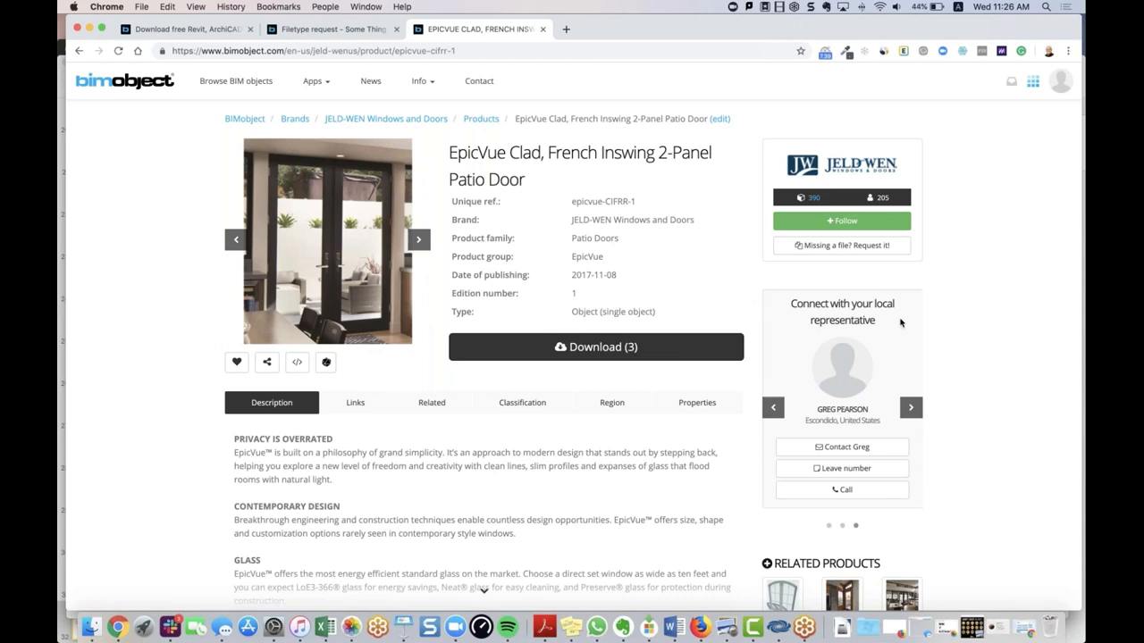
click(772, 408)
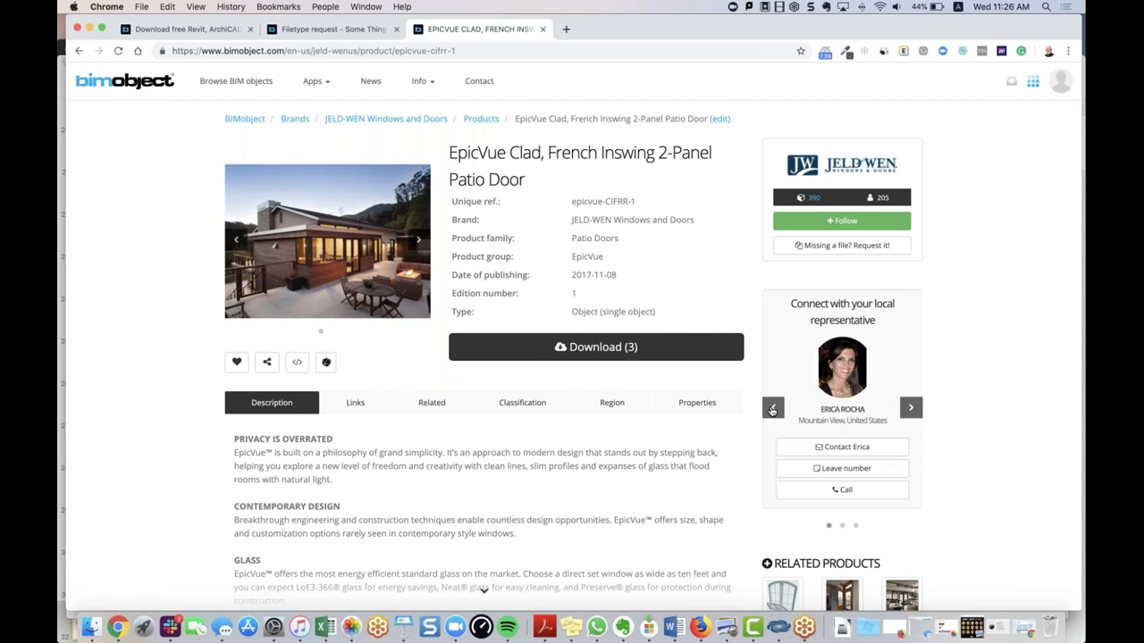
click(418, 239)
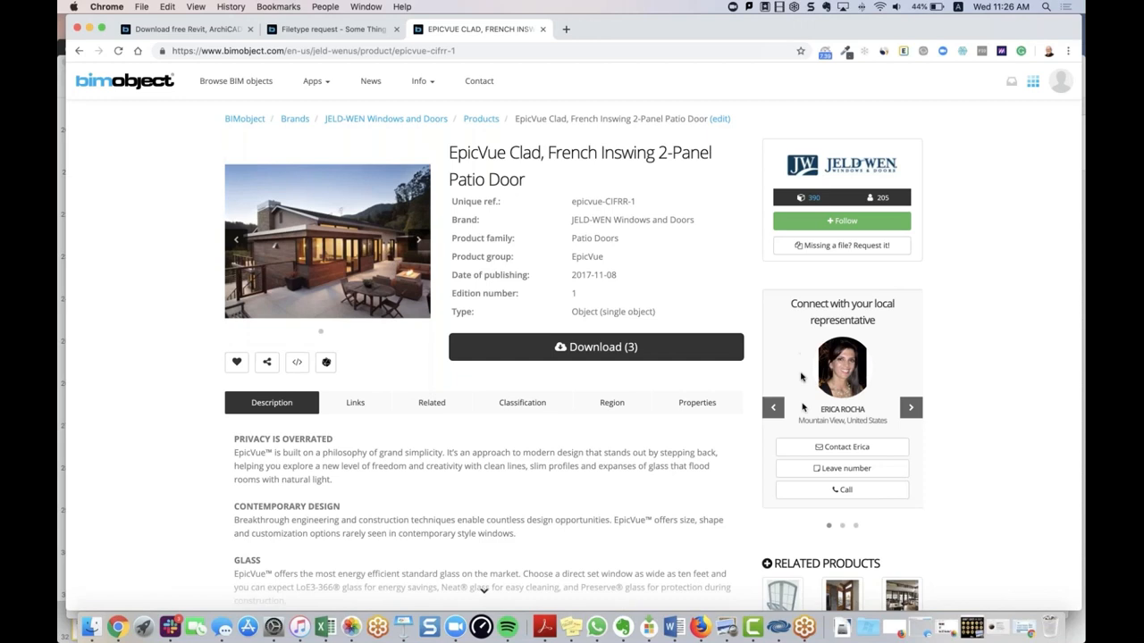
click(419, 240)
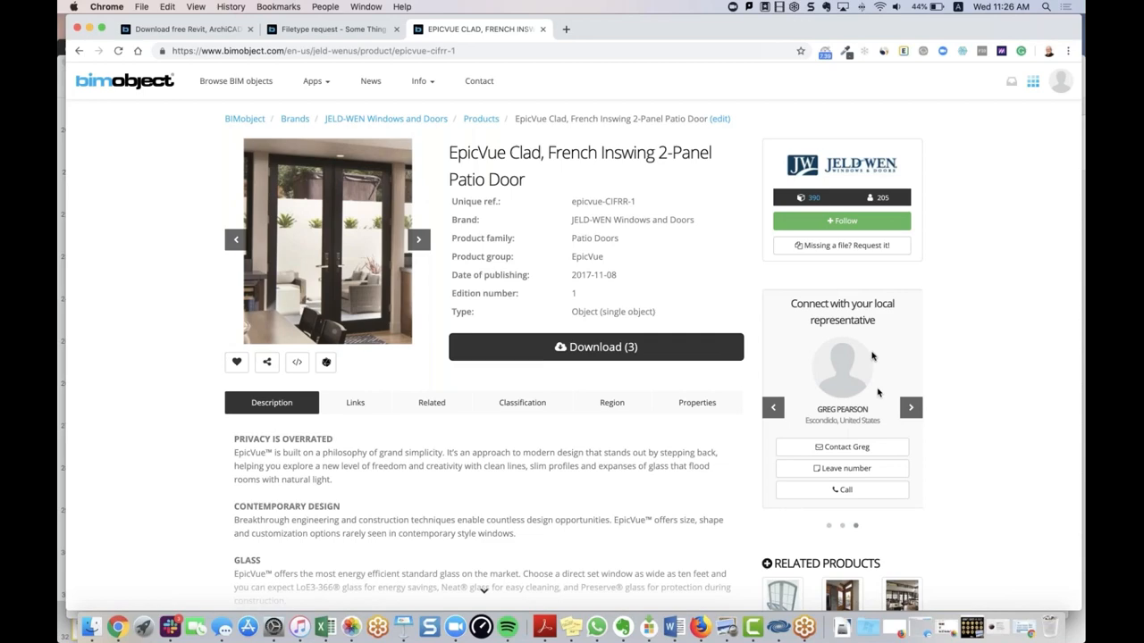
click(842, 468)
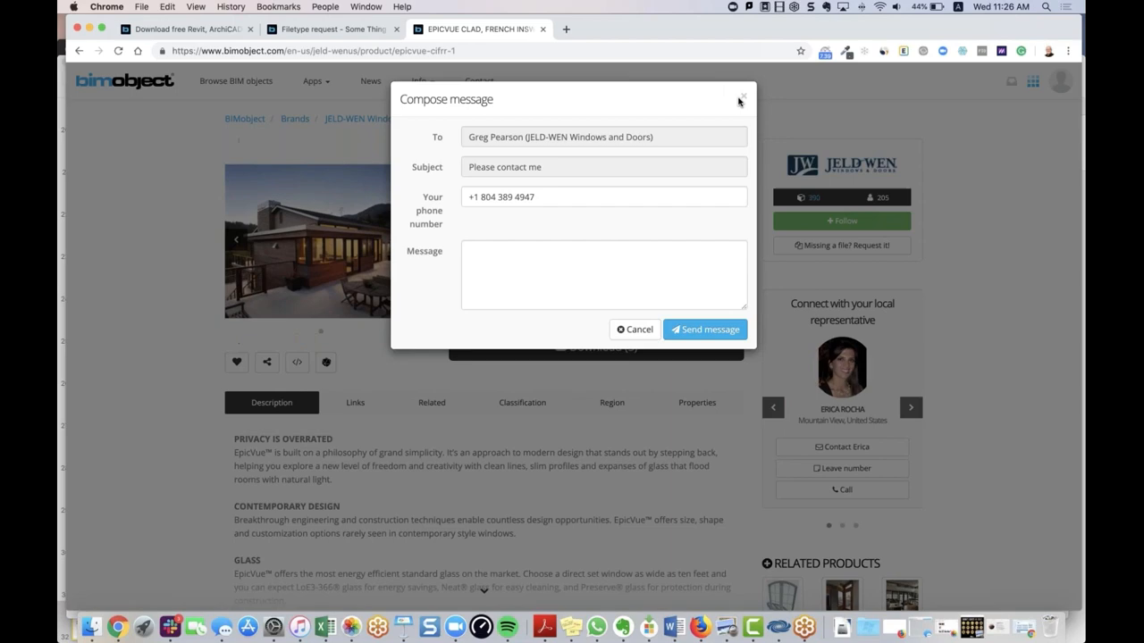
- Cancel the message, check the rep's phone number via Call, then view the Product widget
click(744, 96)
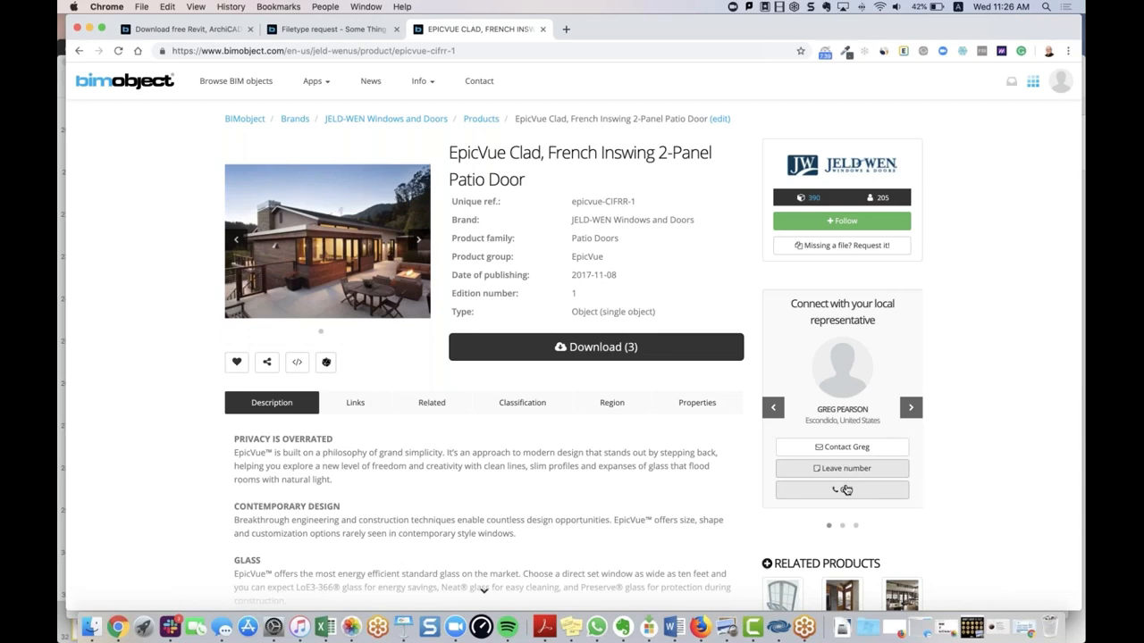
click(840, 490)
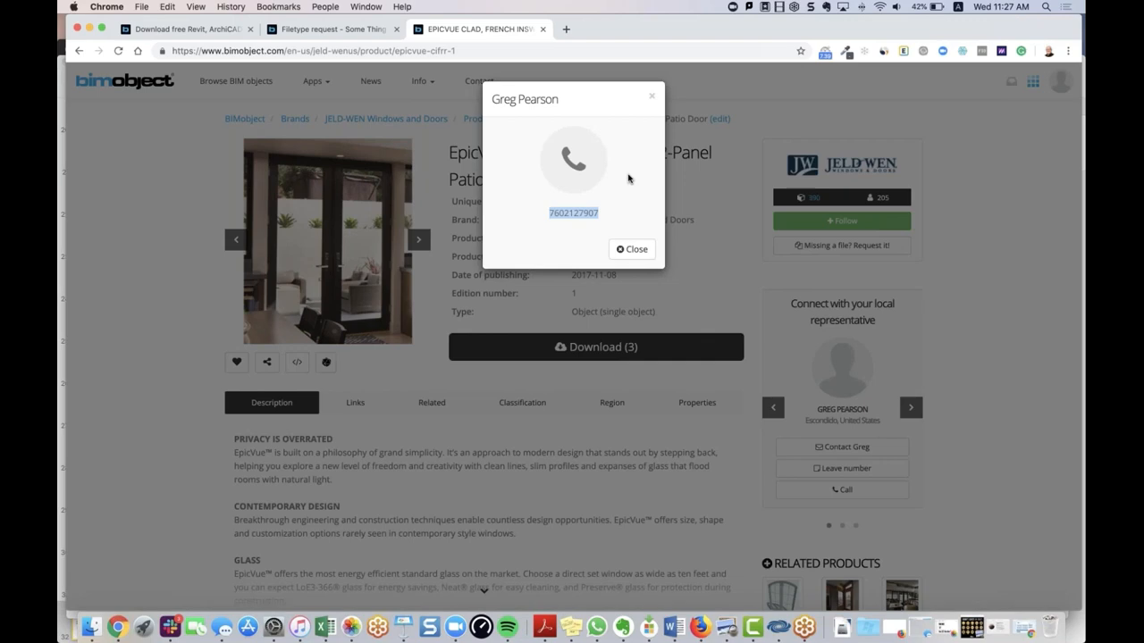
click(633, 248)
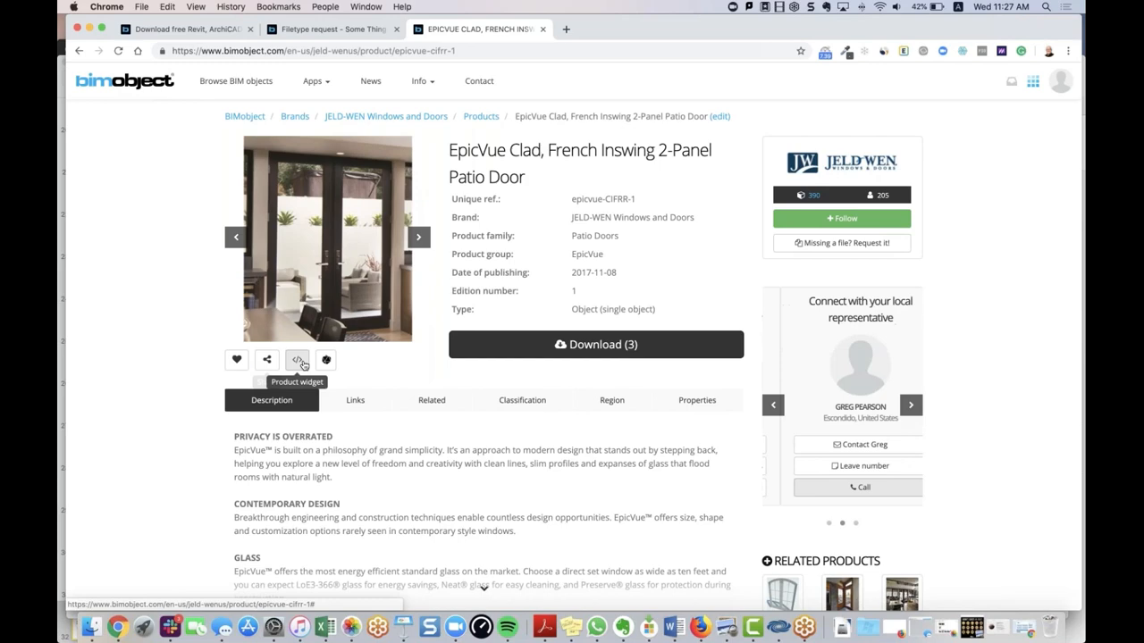
click(296, 359)
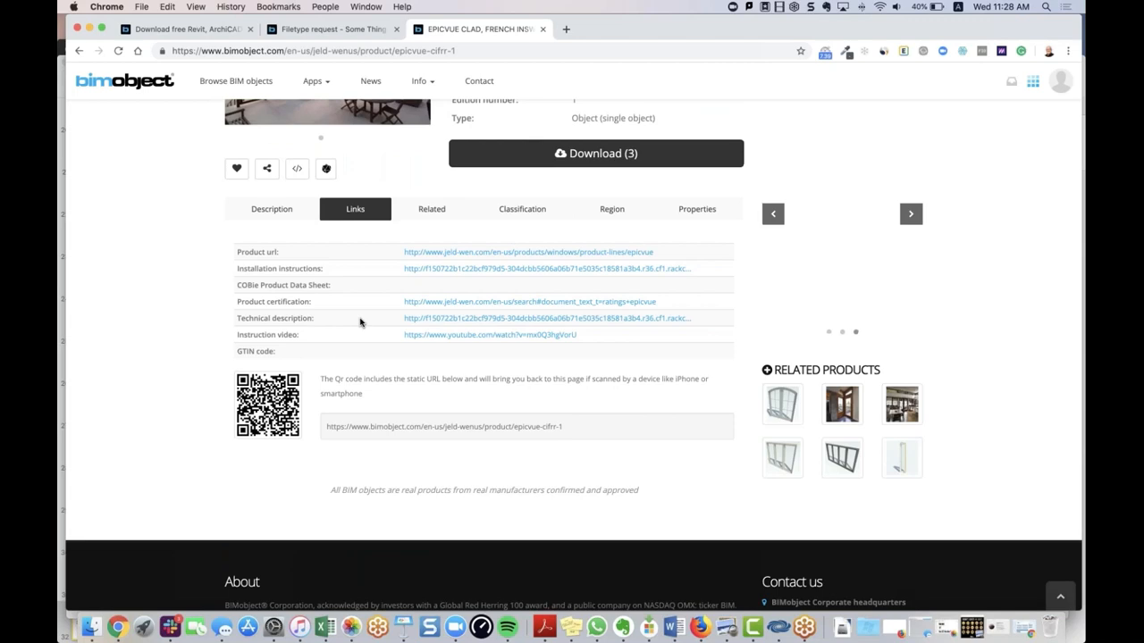
- Scroll back up the patio door page to the product details and local representative
scroll(up, 3)
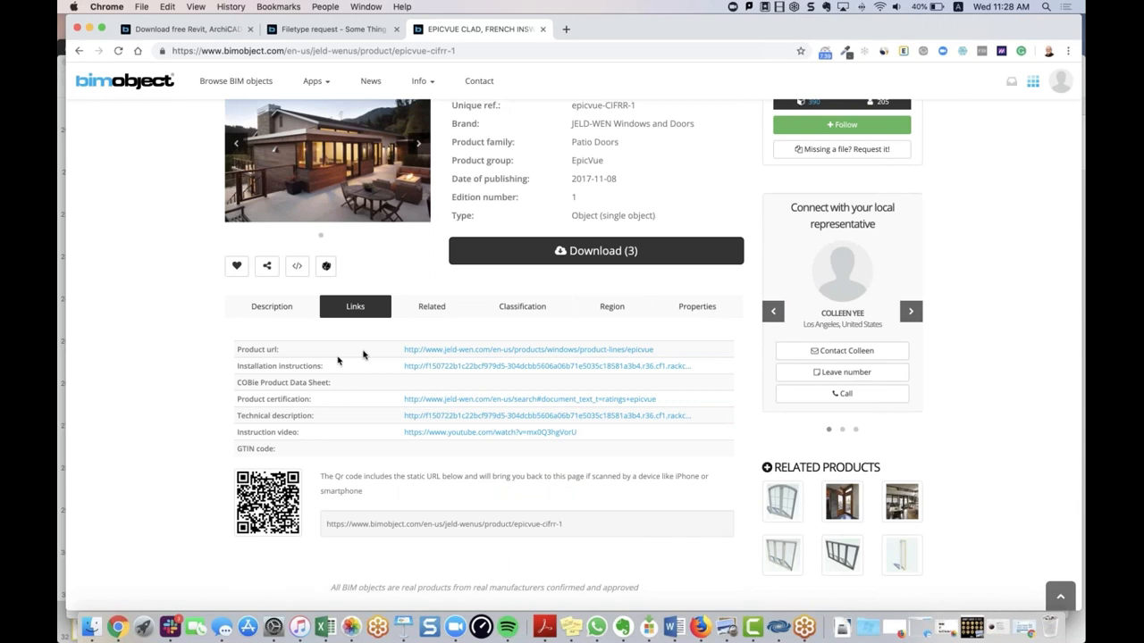
- Show the door's Related tab, then its Classification listing Doors - Swing and IFC Door
click(433, 308)
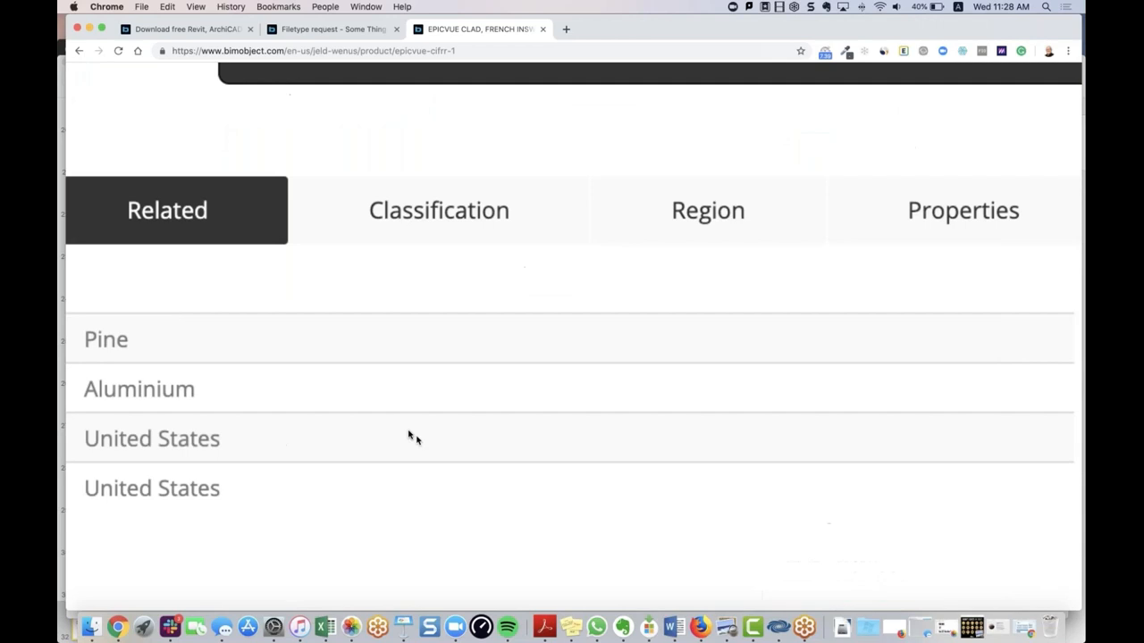
scroll(up, 3)
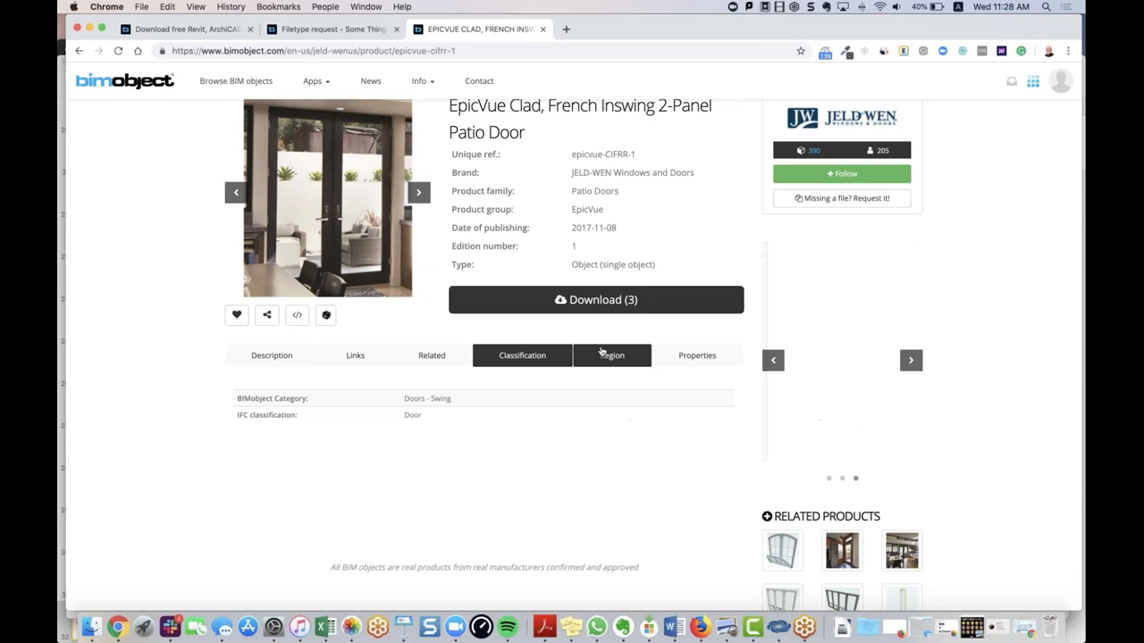
- Browse the SEEK Properties table: cladding material, colours and door dimensions
click(697, 354)
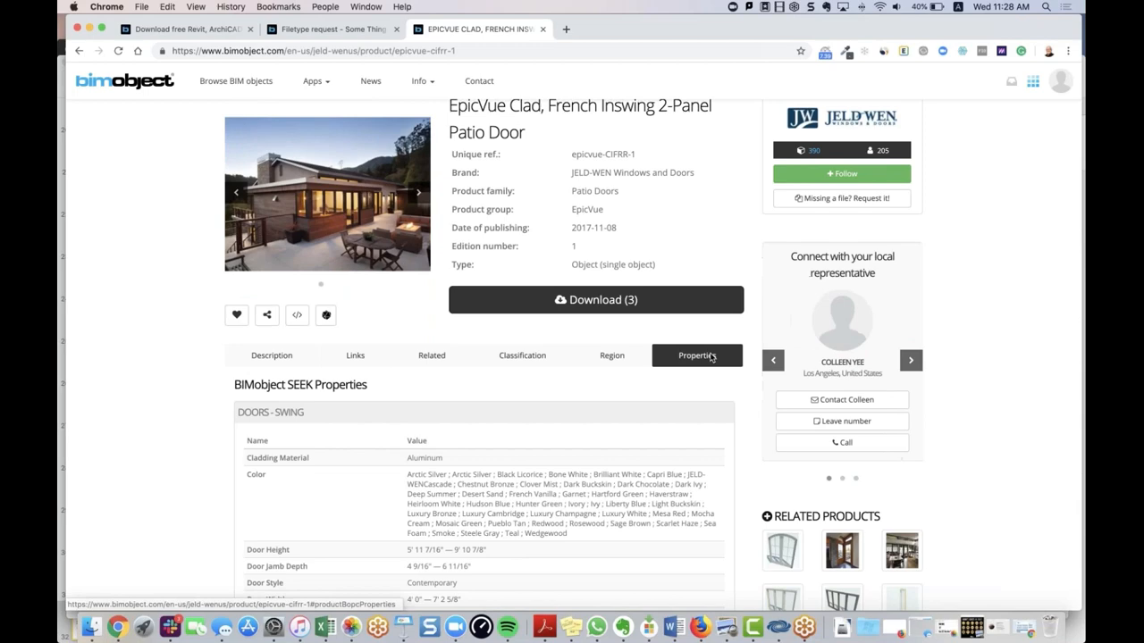
scroll(down, 3)
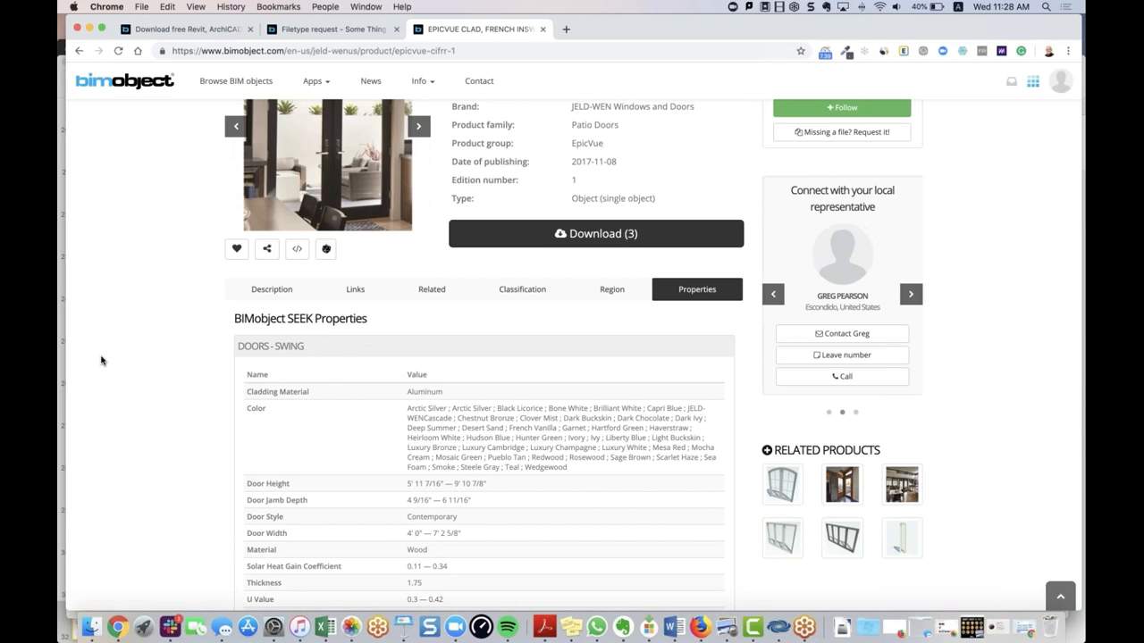
scroll(up, 3)
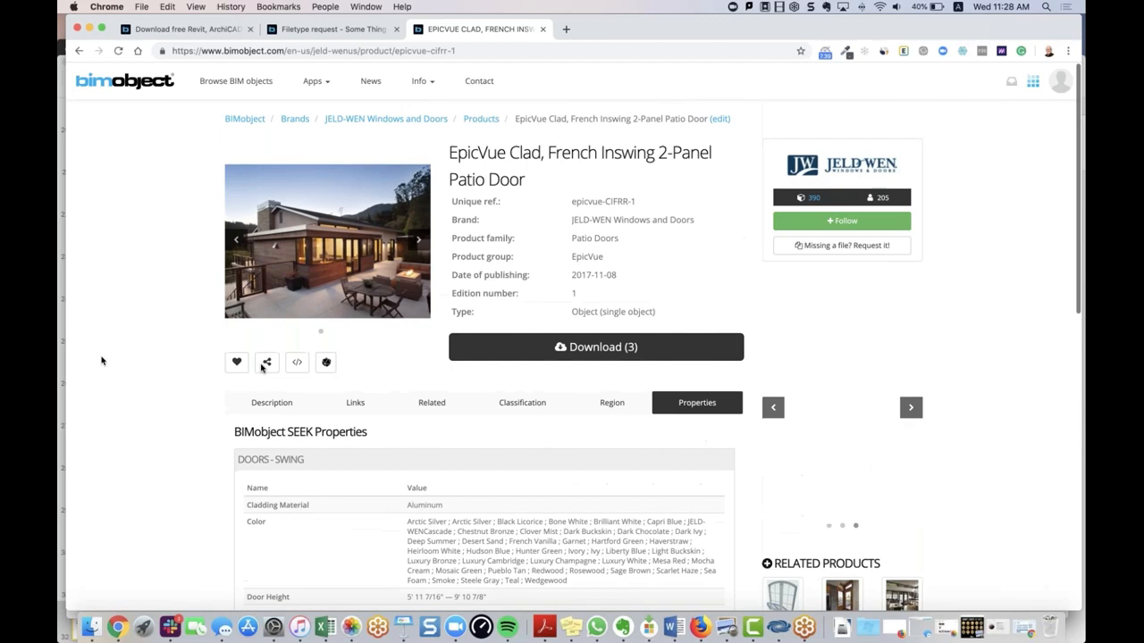
click(595, 347)
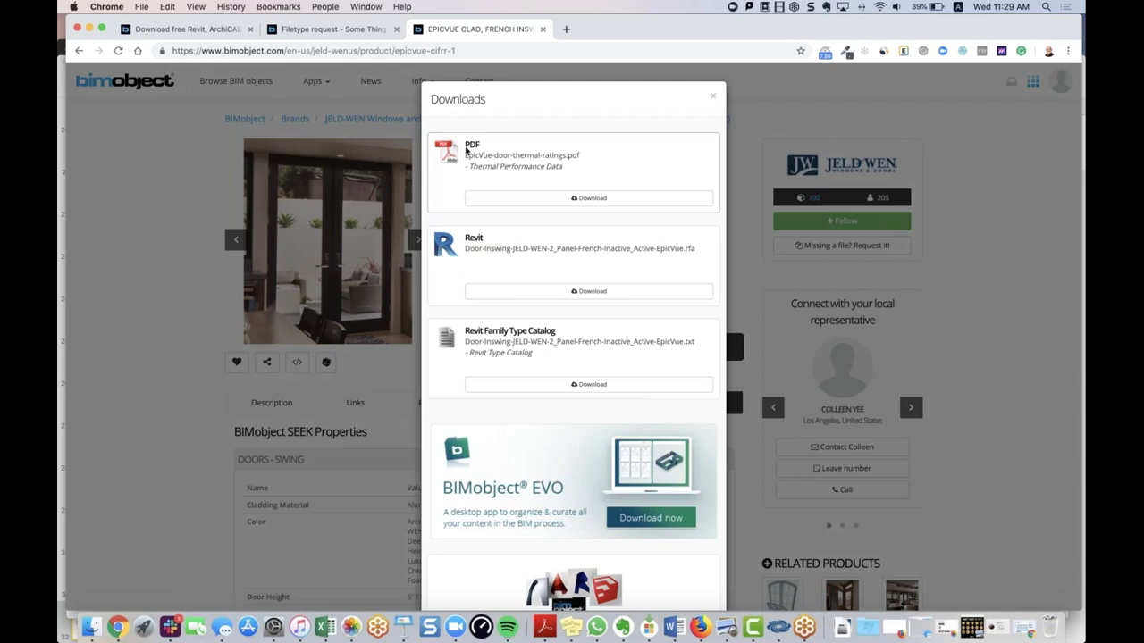
scroll(down, 3)
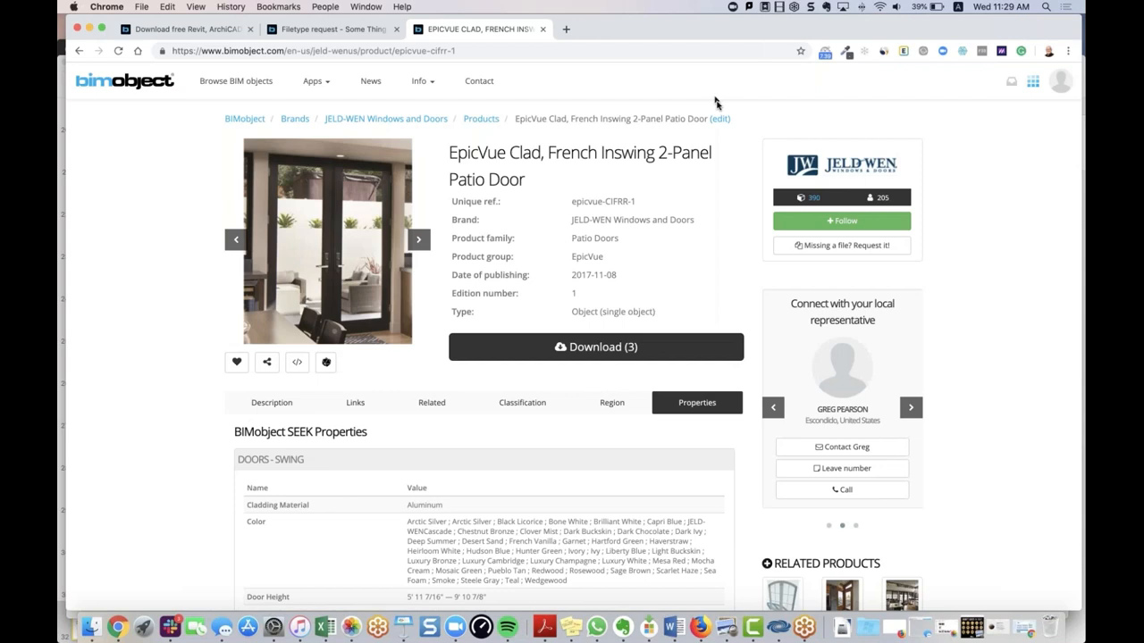
click(419, 239)
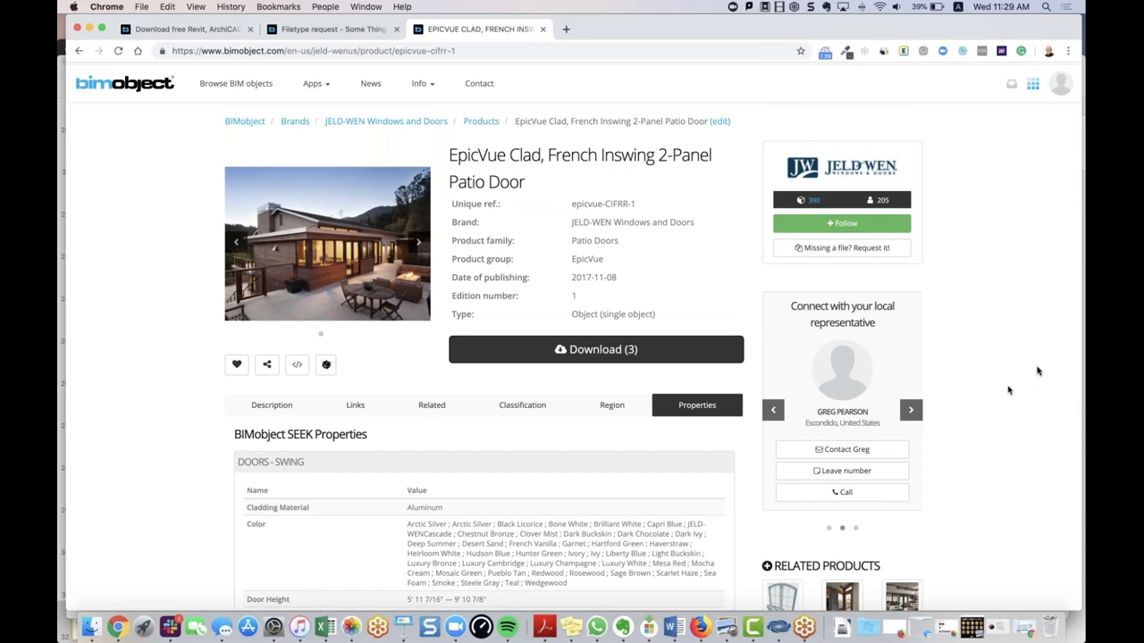
click(418, 243)
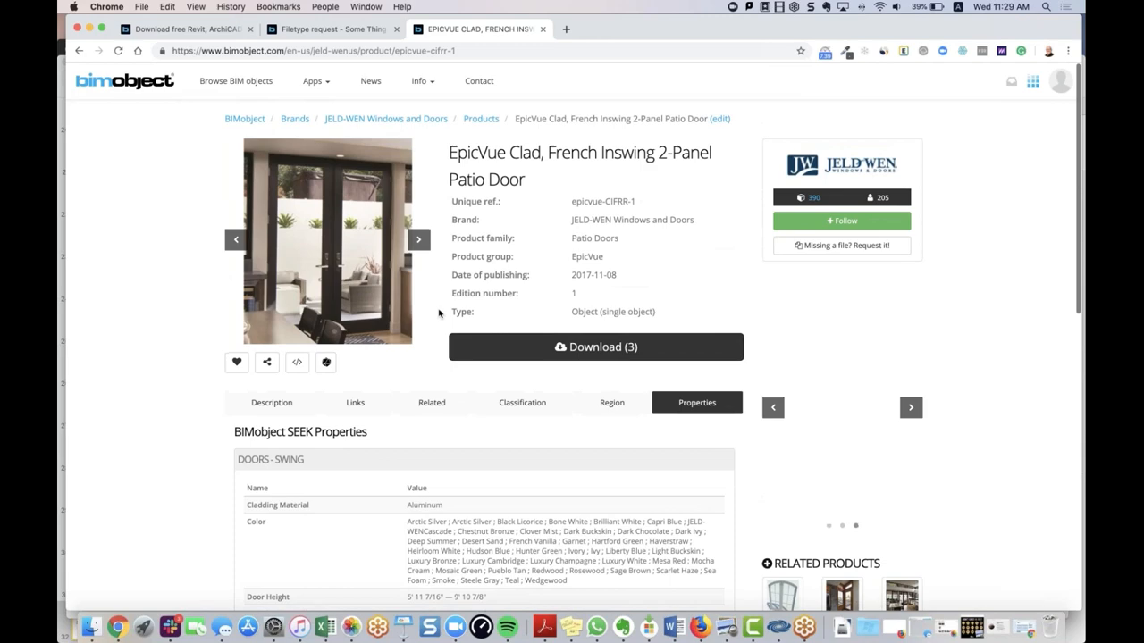
- Save the door's Revit .rfa family file into the Downloads folder
click(595, 347)
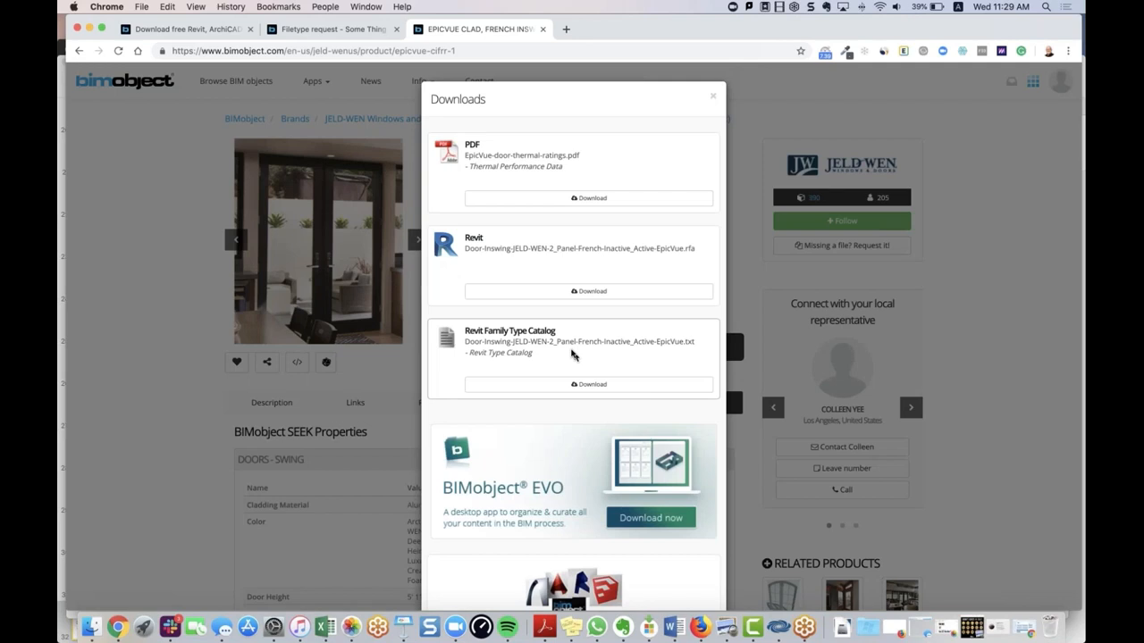
click(588, 290)
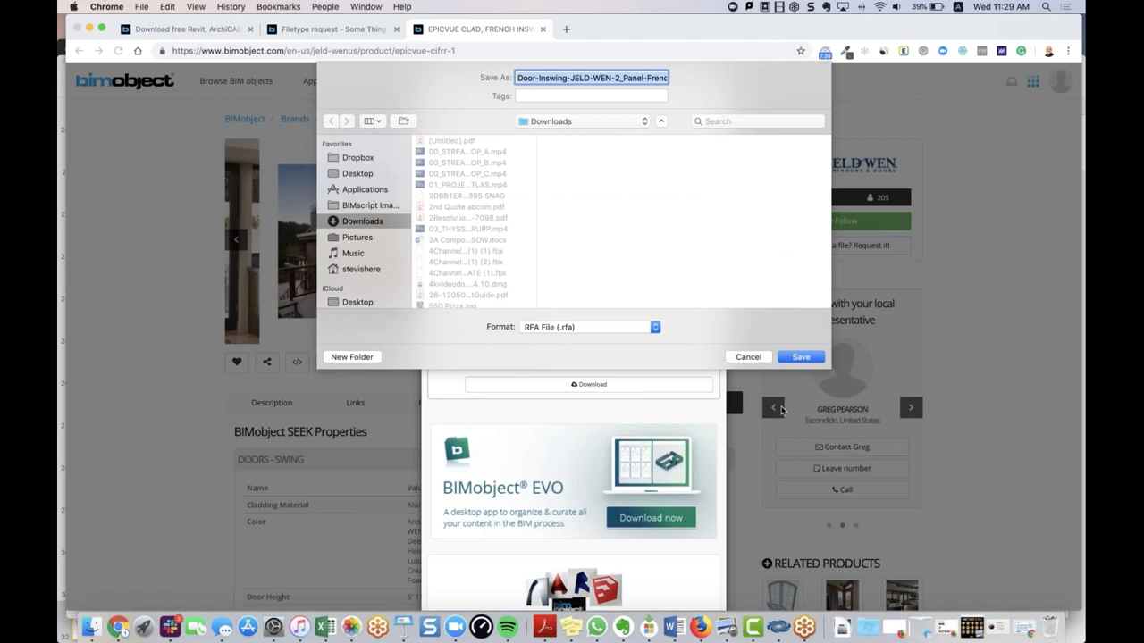
click(801, 357)
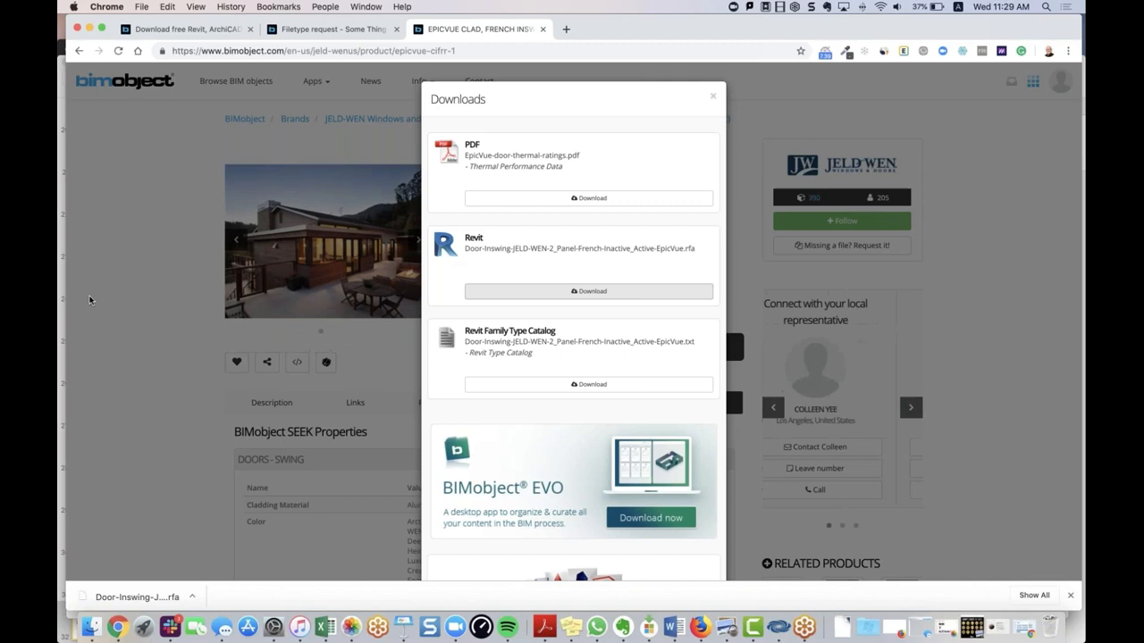
click(713, 96)
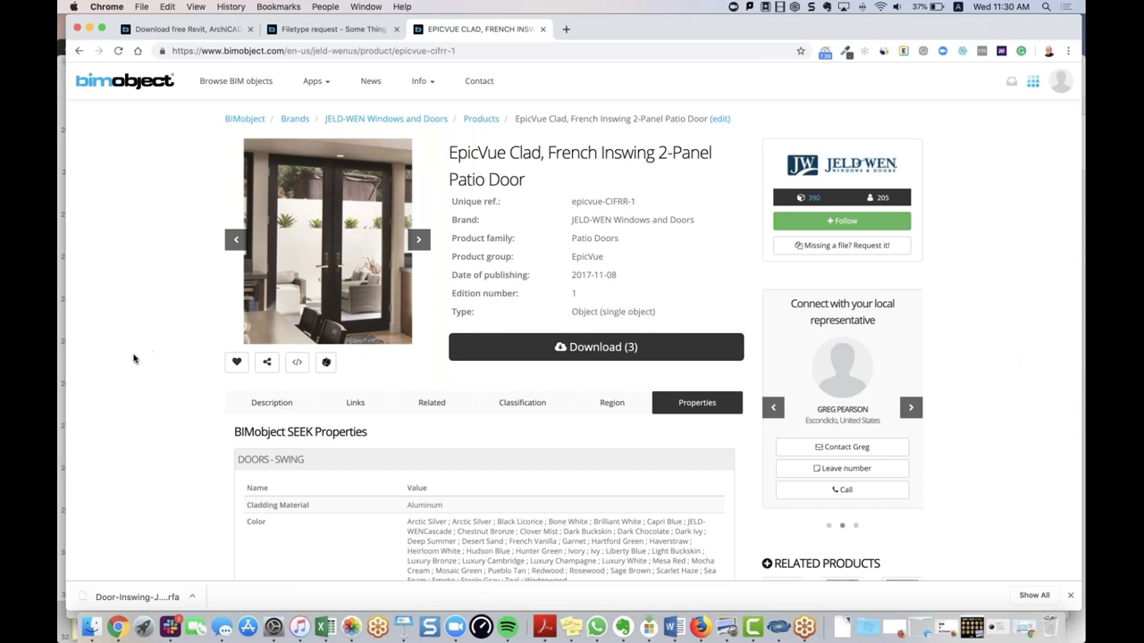
- Cycle through the door's product photos and return to the exterior patio photo
click(418, 240)
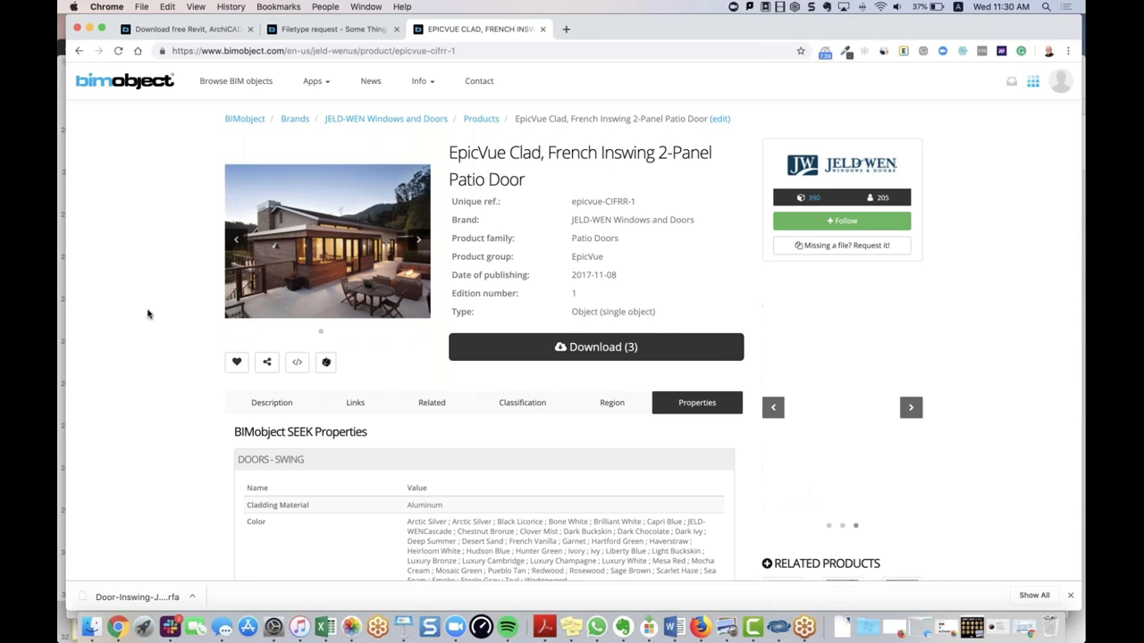
click(418, 239)
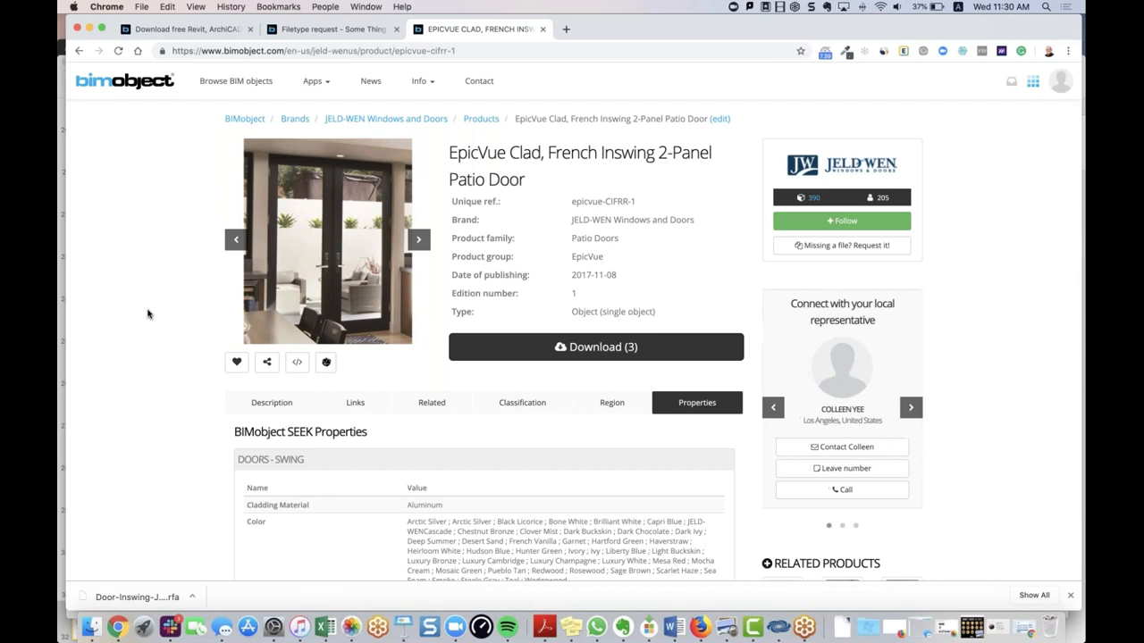
click(418, 239)
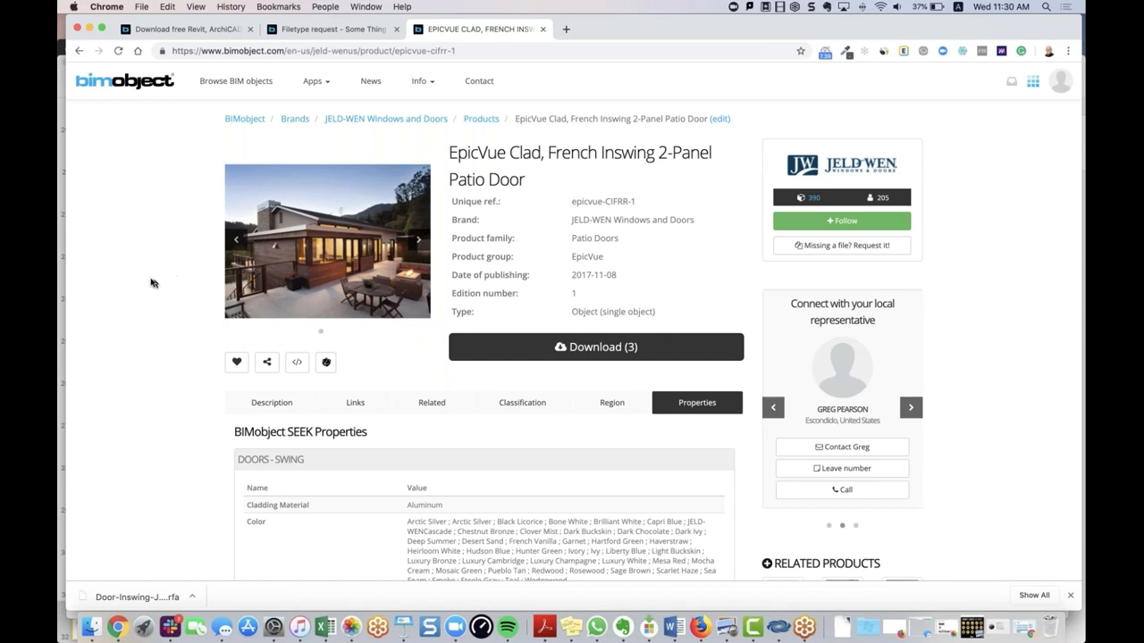
click(313, 81)
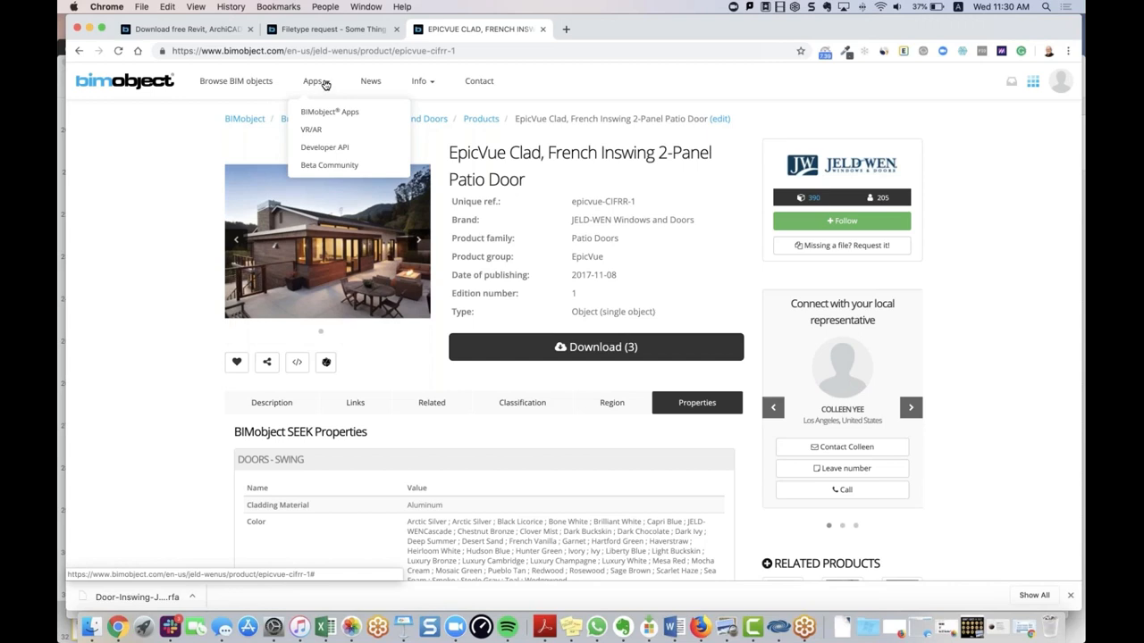
- View the BIMobject Apps page's AutoCAD, Revit, SketchUp, ARCHICAD and Vectorworks plugin descriptions
click(329, 111)
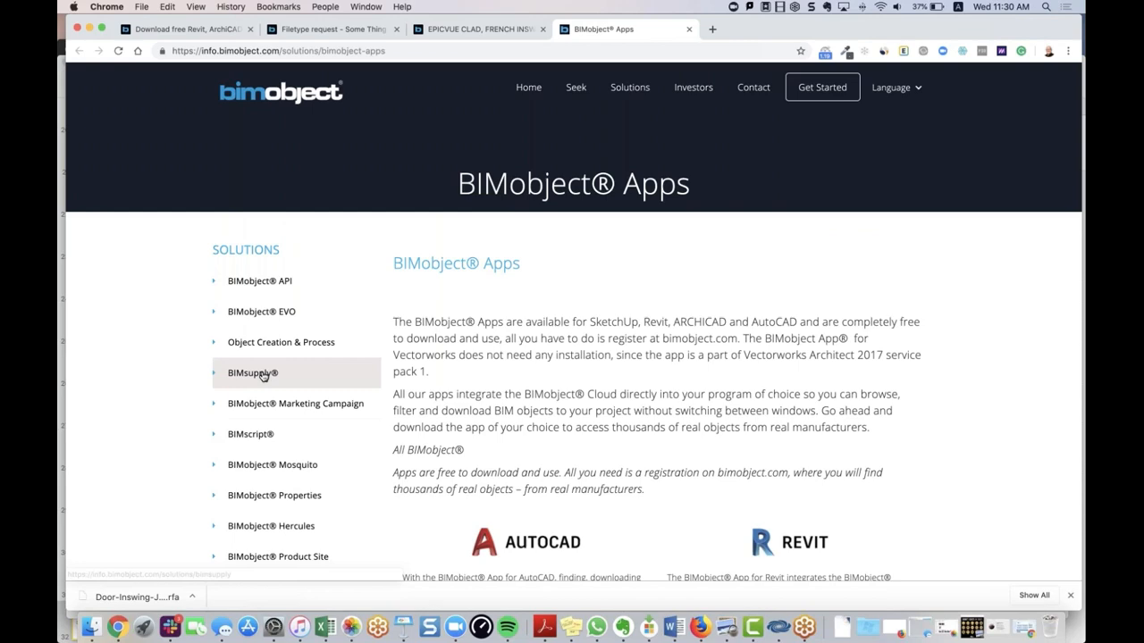
mouse_move(562, 265)
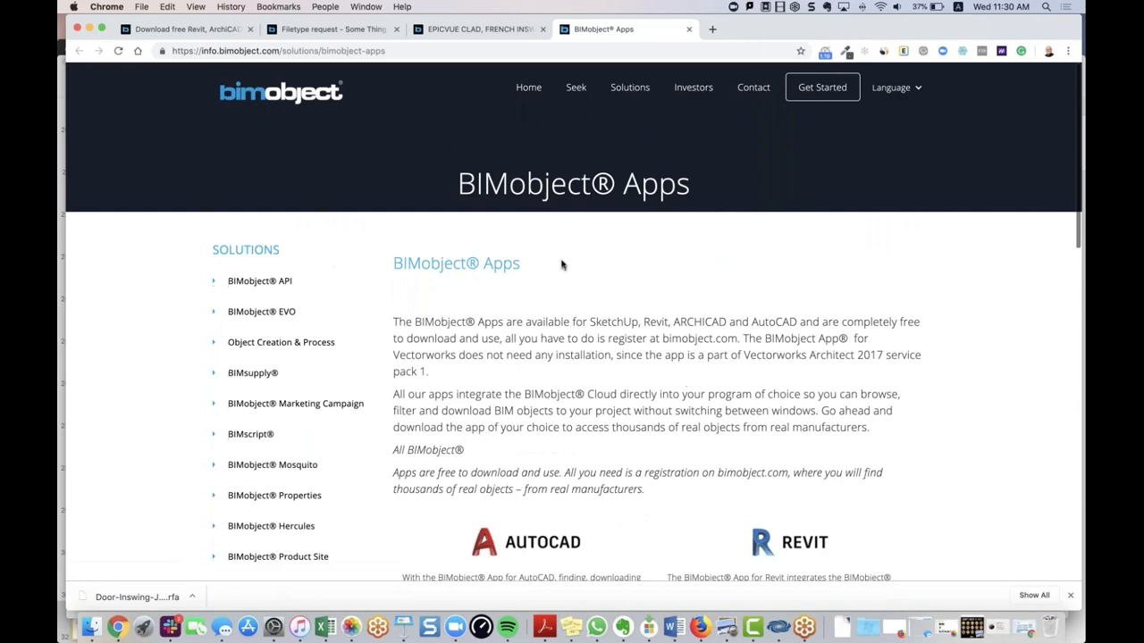
scroll(down, 3)
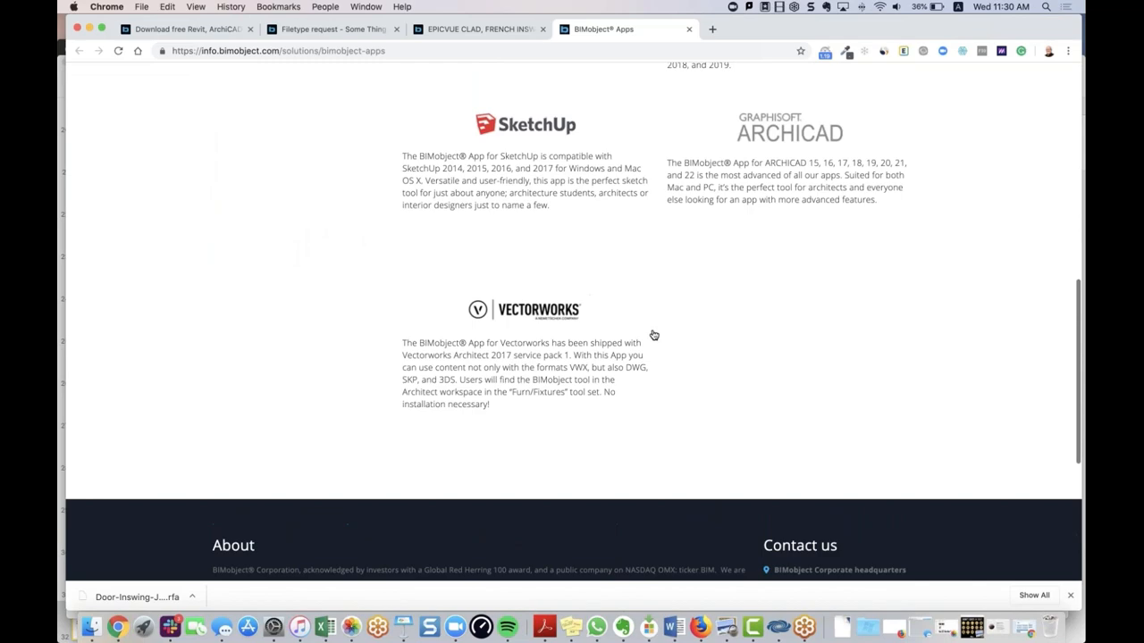
scroll(up, 3)
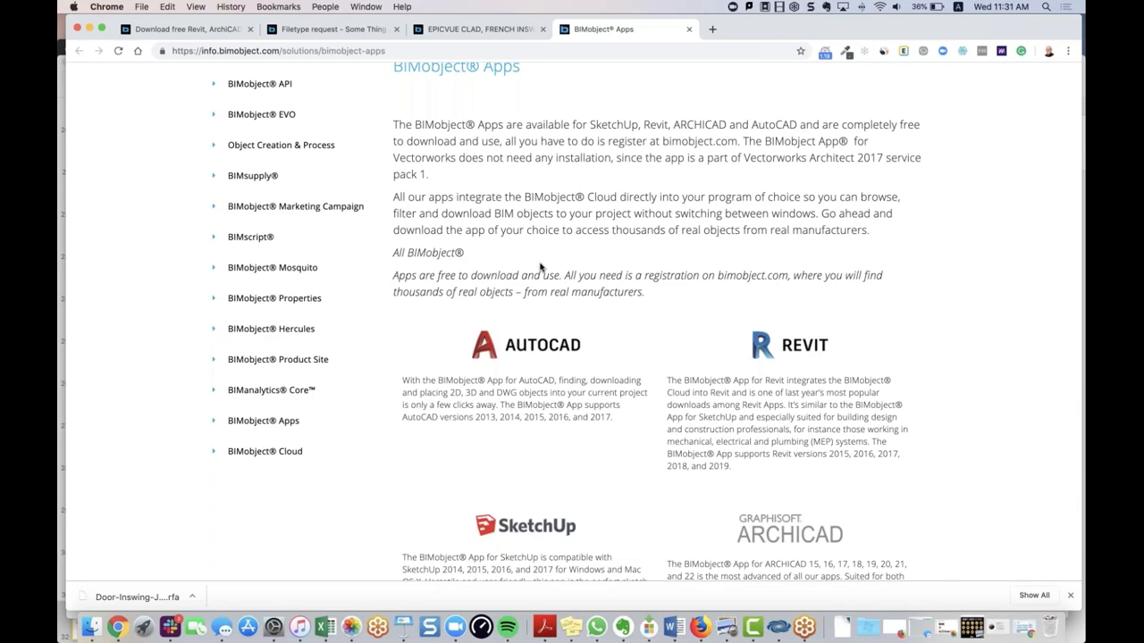
scroll(up, 3)
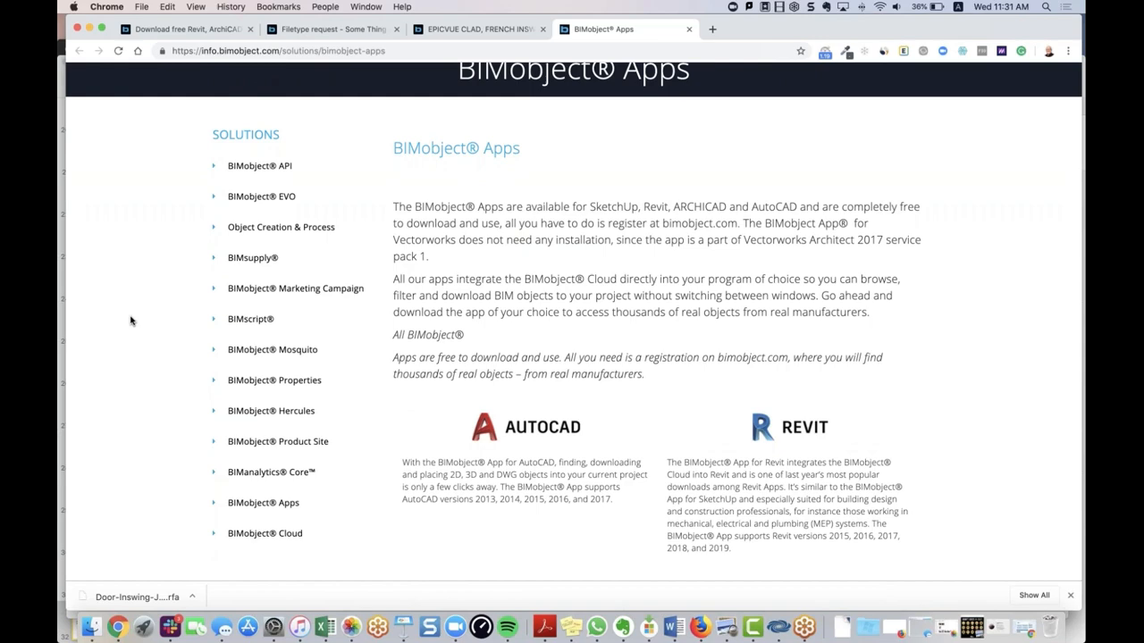
scroll(up, 3)
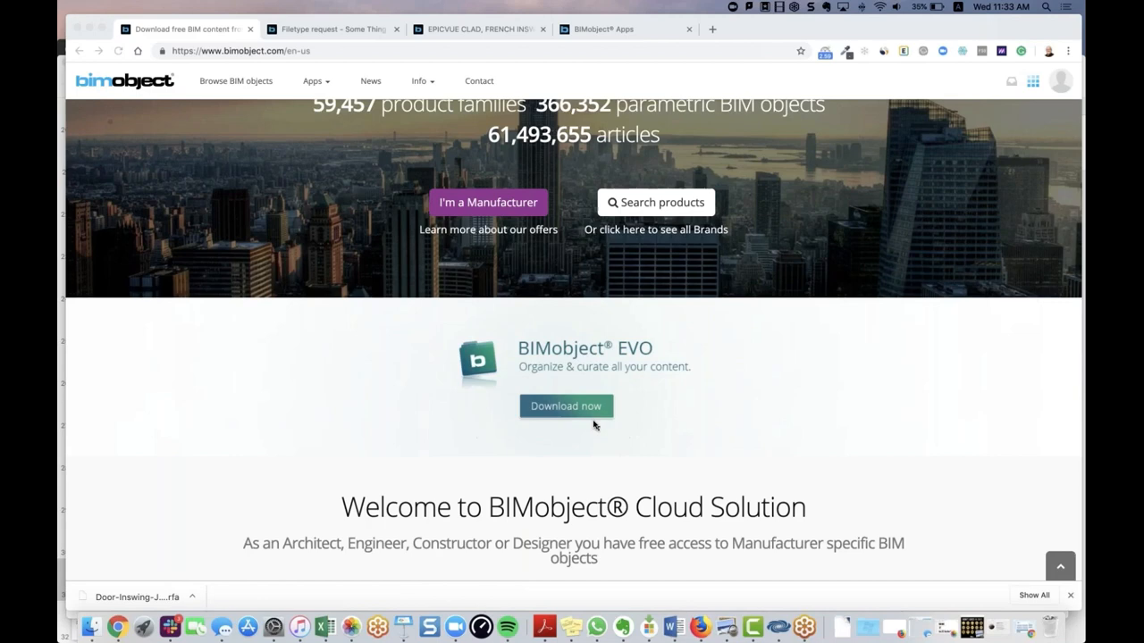
- Scroll the bimobject.com home page up to the object counts above the EVO banner
scroll(up, 3)
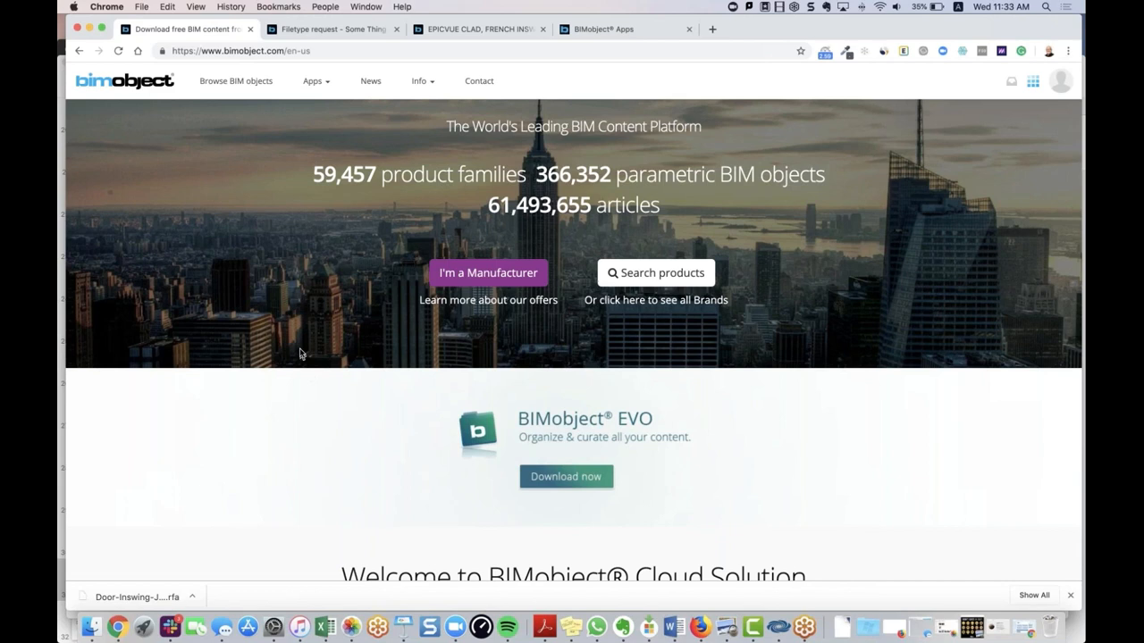
mouse_move(236, 437)
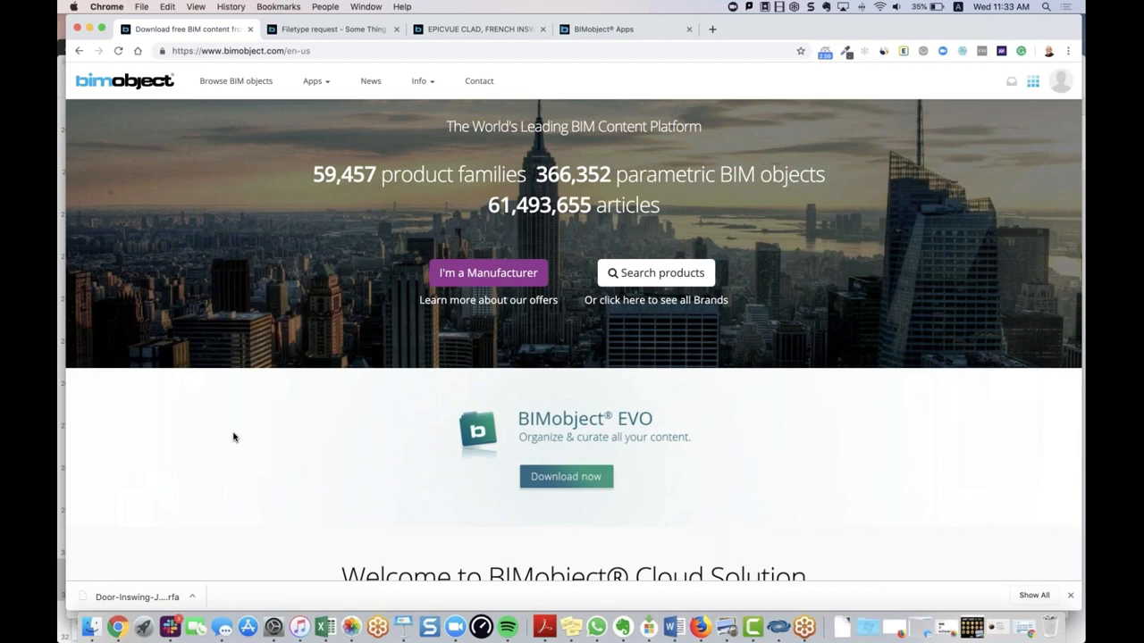
mouse_move(910, 193)
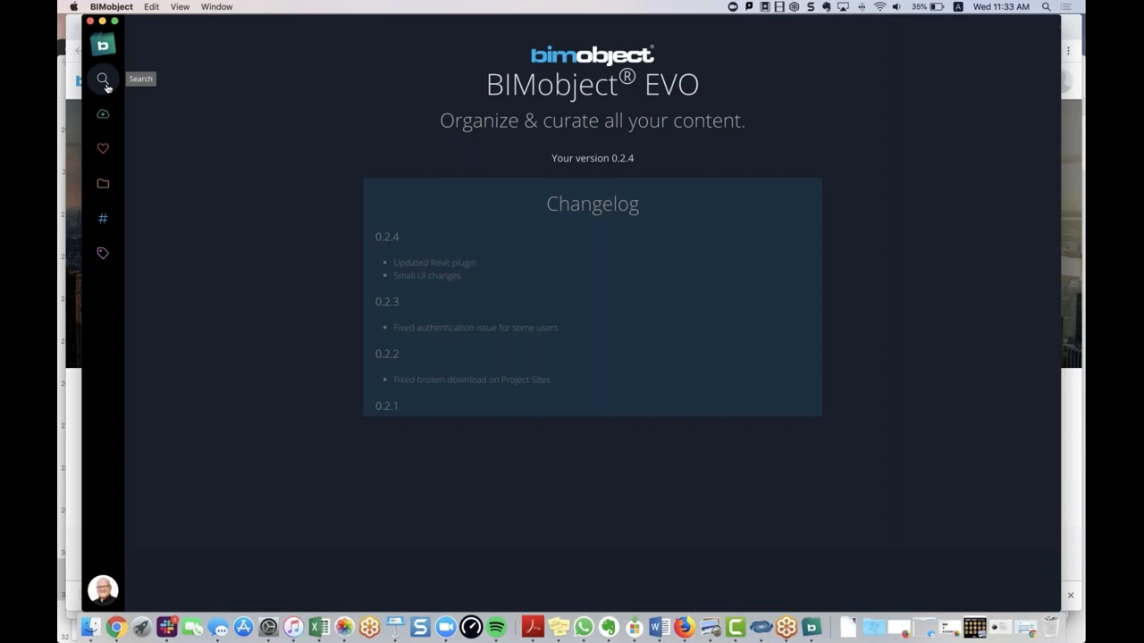
- Visit EVO's object Search, Libraries, then the About screen with the 0.2.4 changelog
click(104, 78)
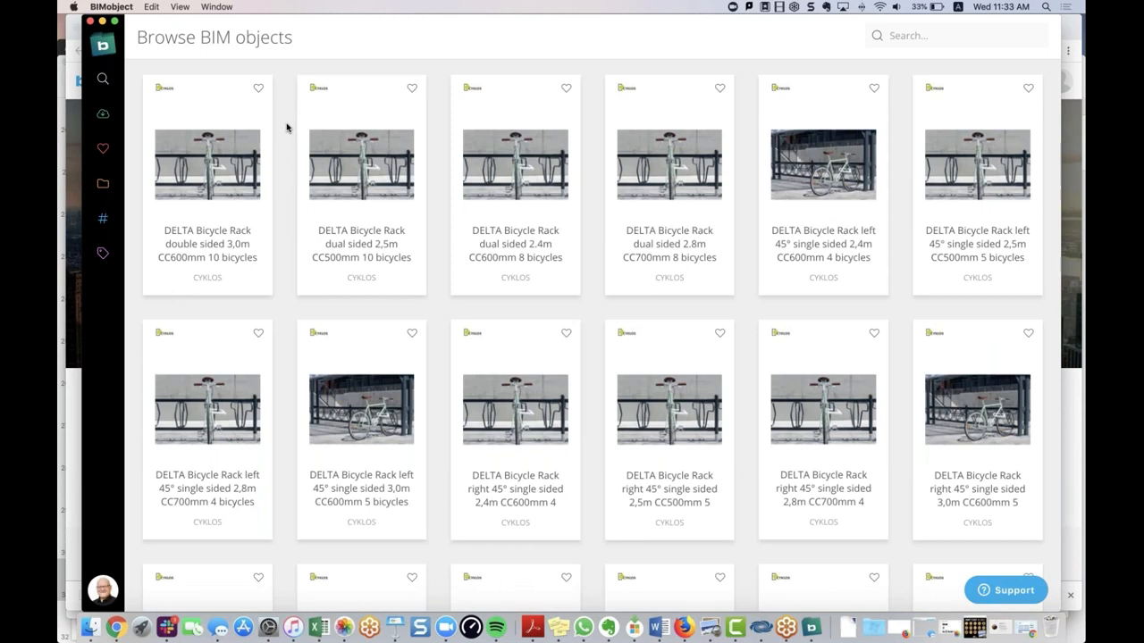
mouse_move(275, 295)
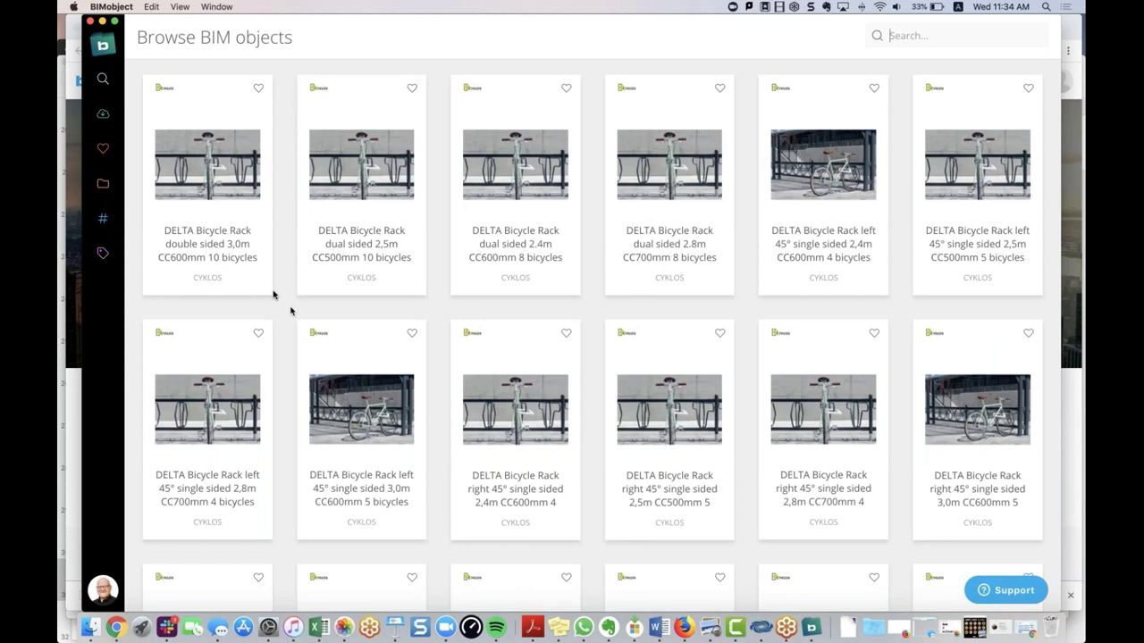
click(104, 254)
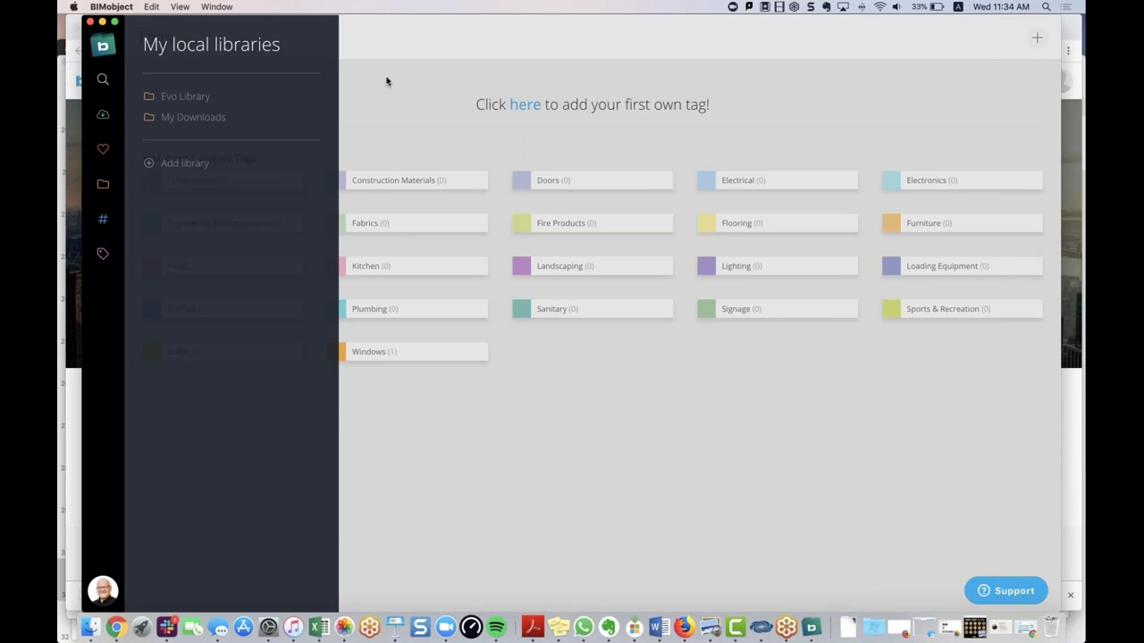
click(104, 46)
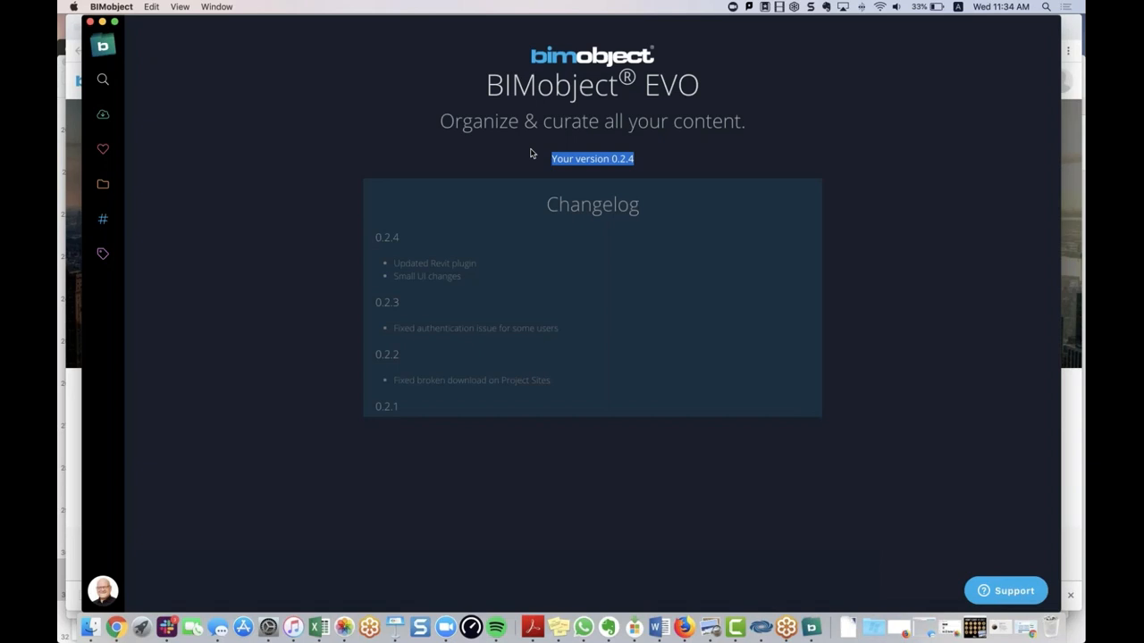
mouse_move(103, 44)
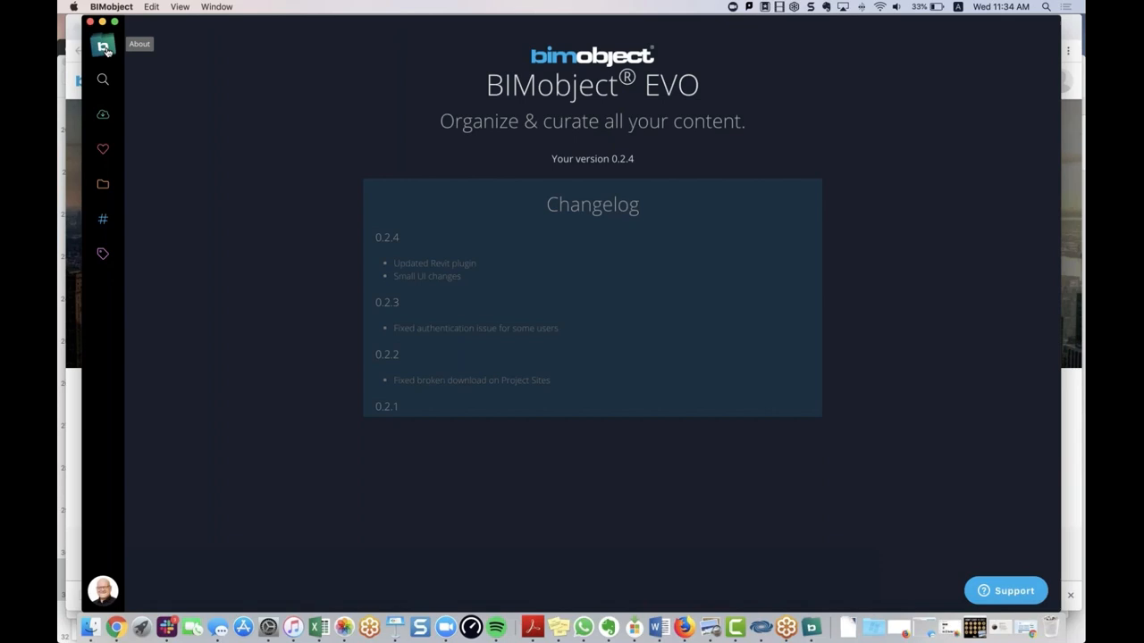
mouse_move(250, 101)
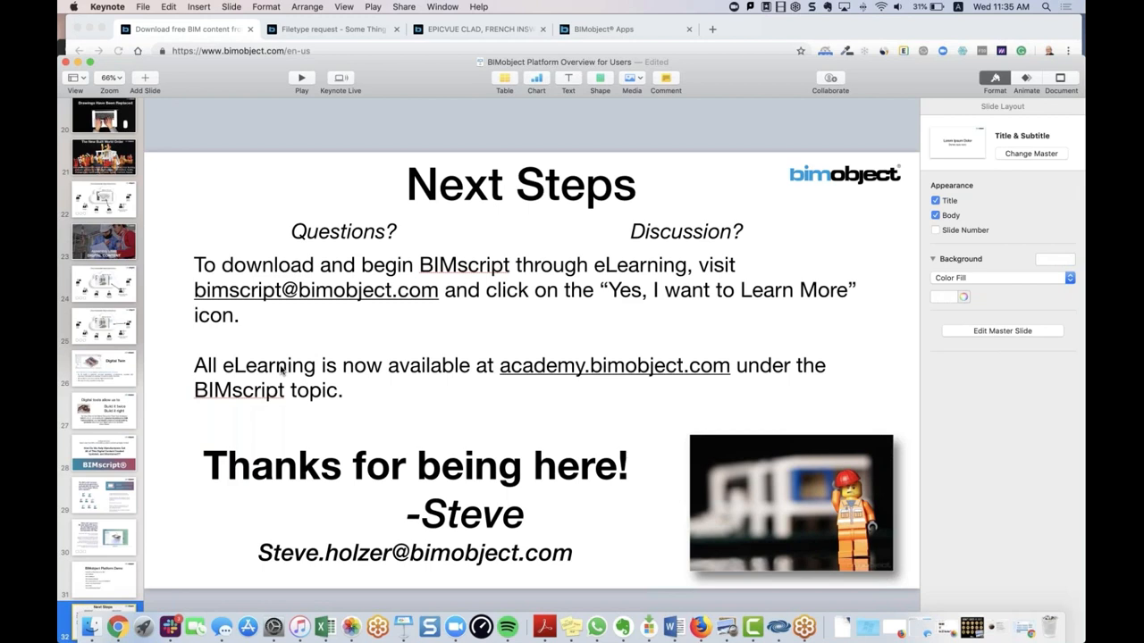
mouse_move(475, 155)
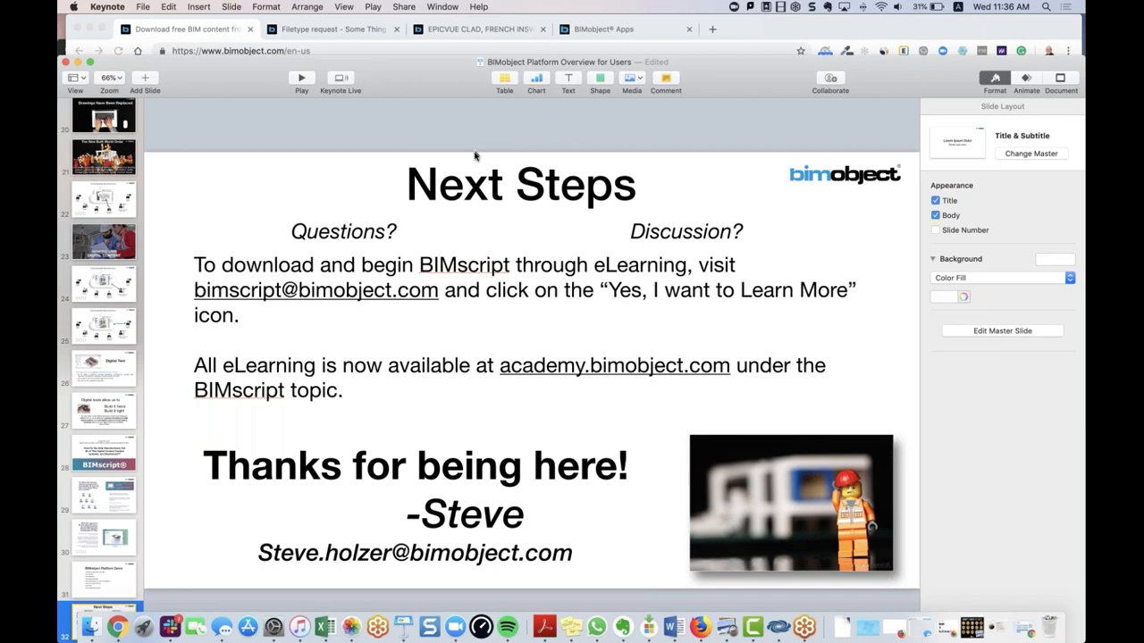